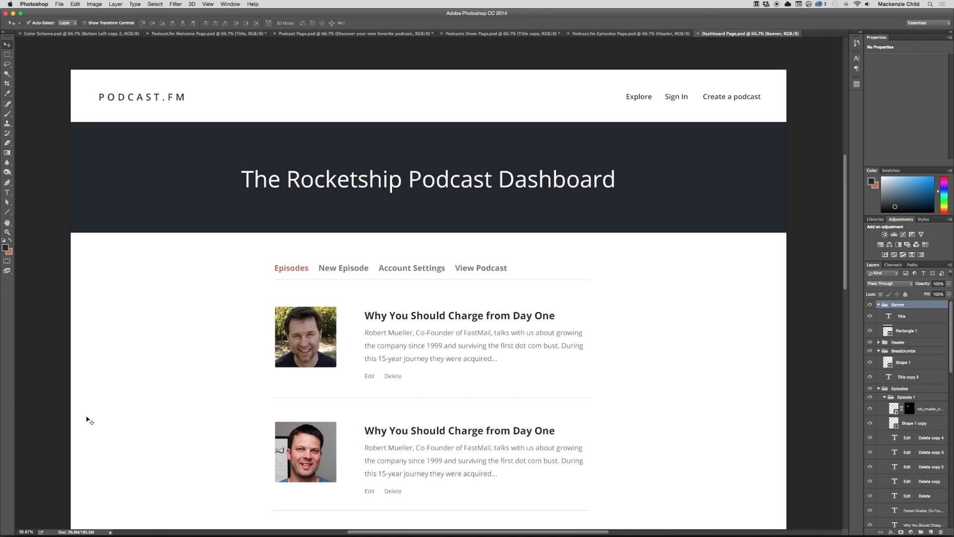
mouse_move(627, 199)
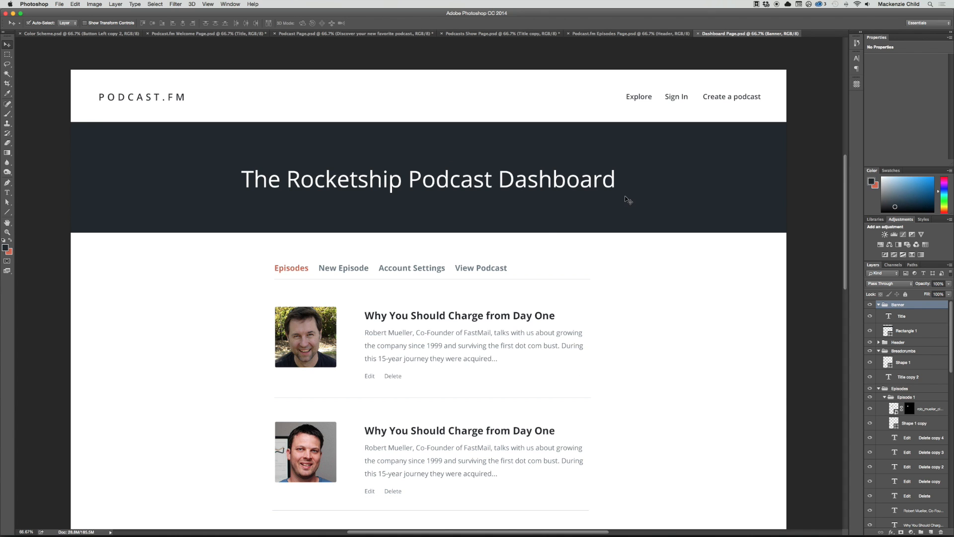
Step: Copy the podcast show page markup into a new file saved as dashboard.html
scroll("down", 3)
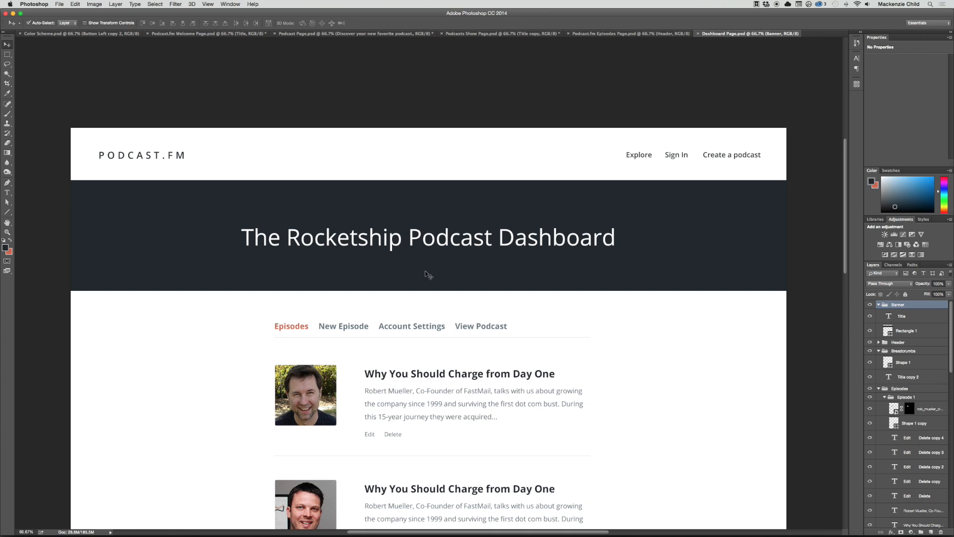
mouse_move(588, 334)
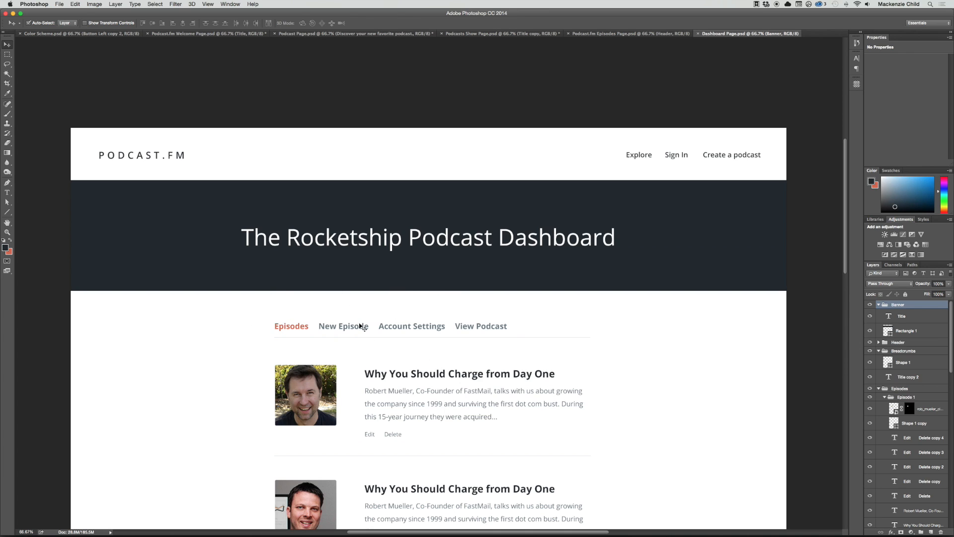
mouse_move(422, 446)
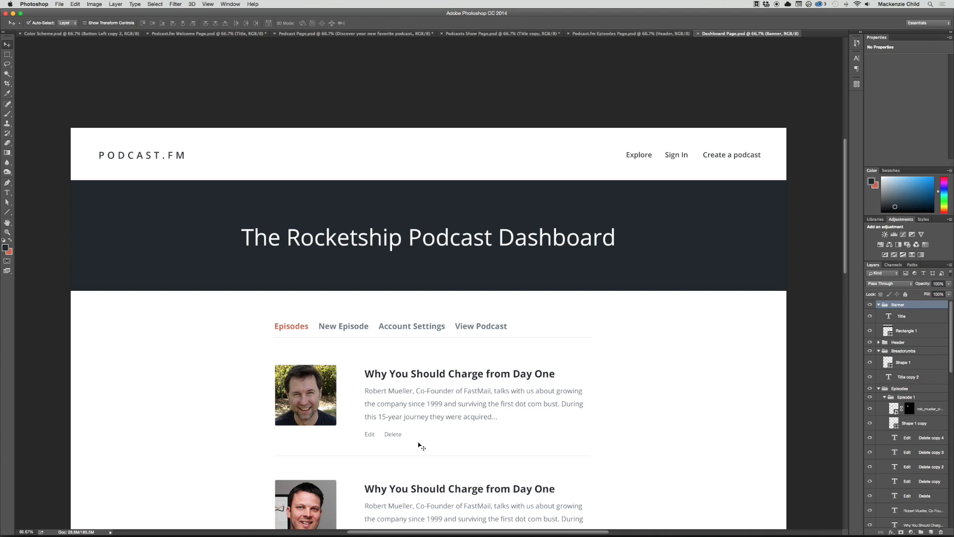
mouse_move(525, 422)
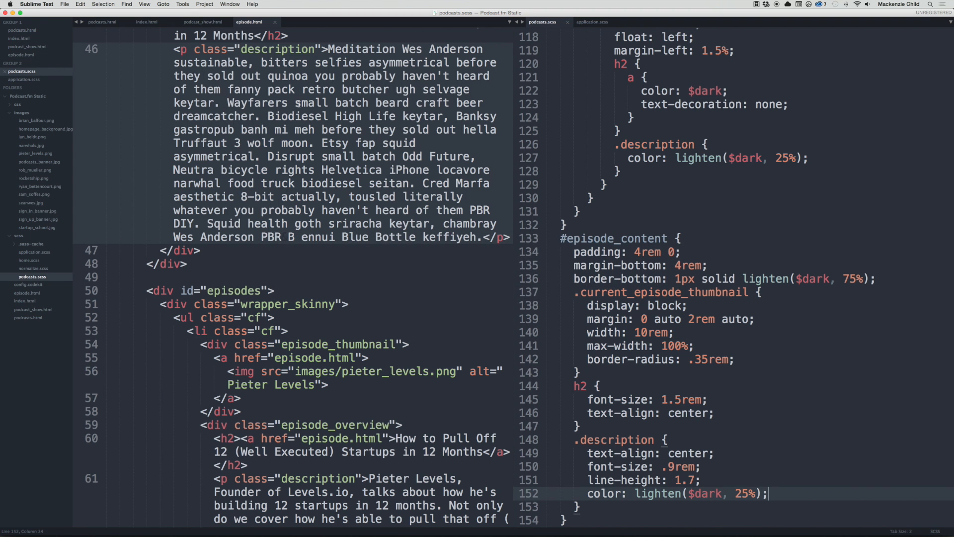
left_click(203, 22)
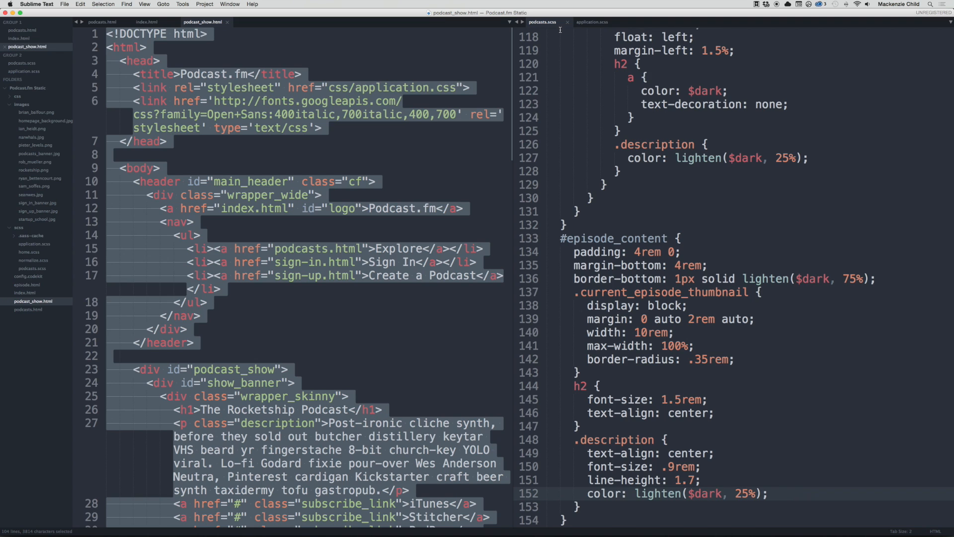
left_click(146, 22)
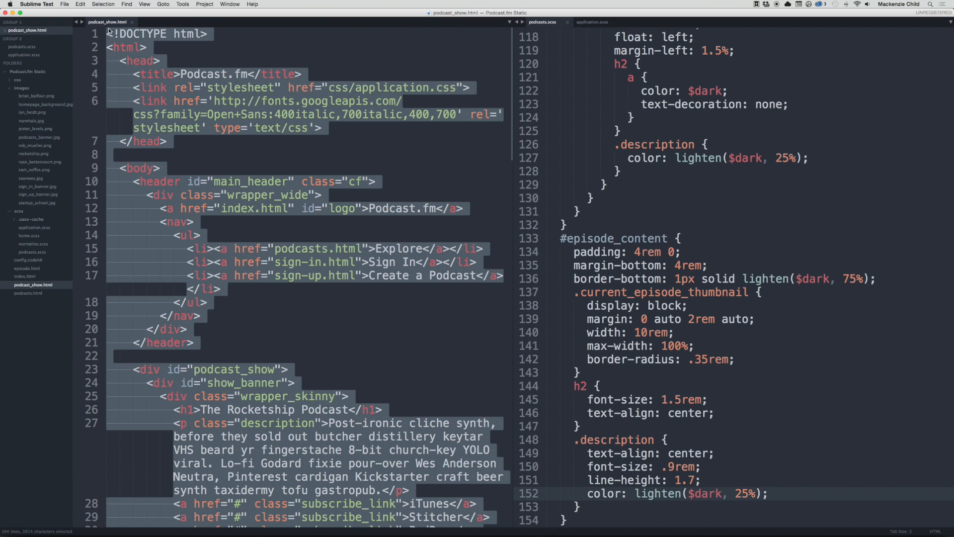
mouse_move(283, 73)
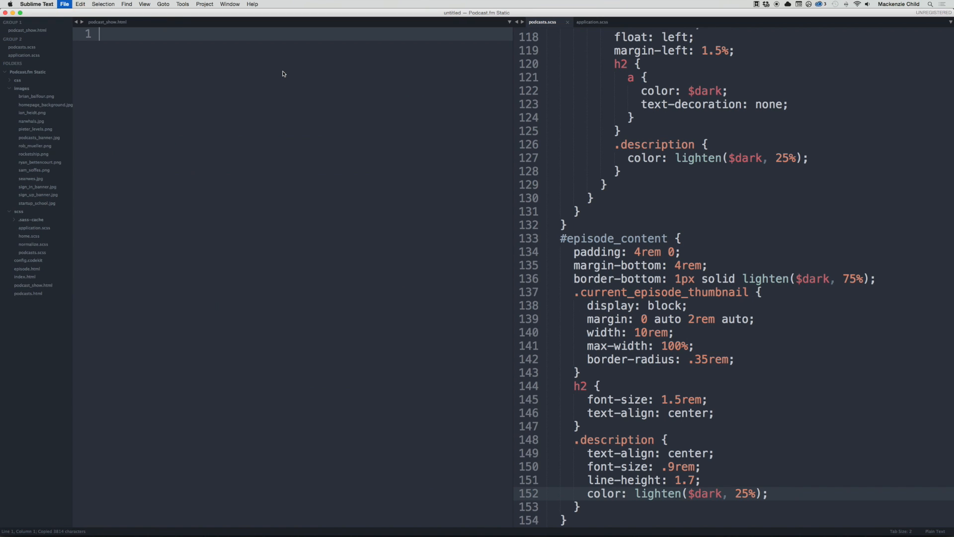
left_click(65, 5)
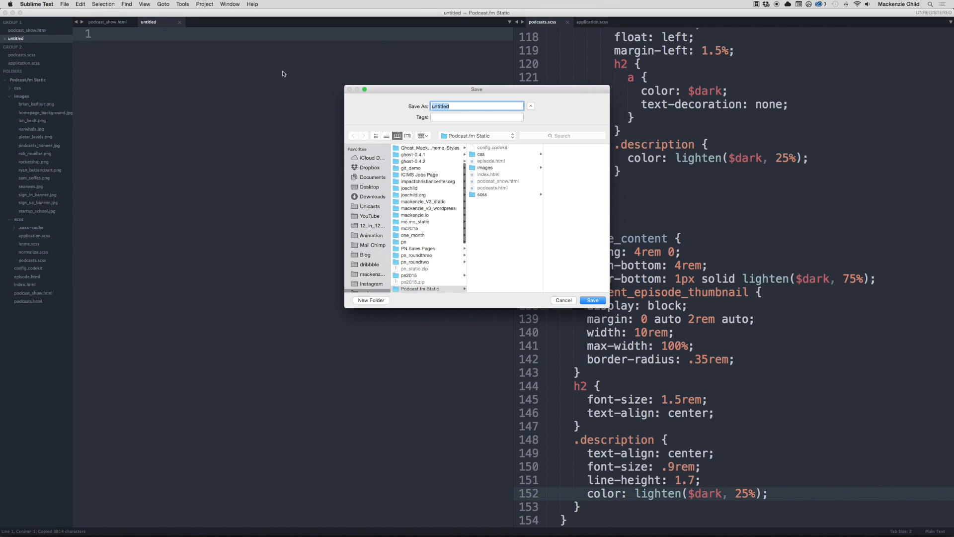
type("dashboard.")
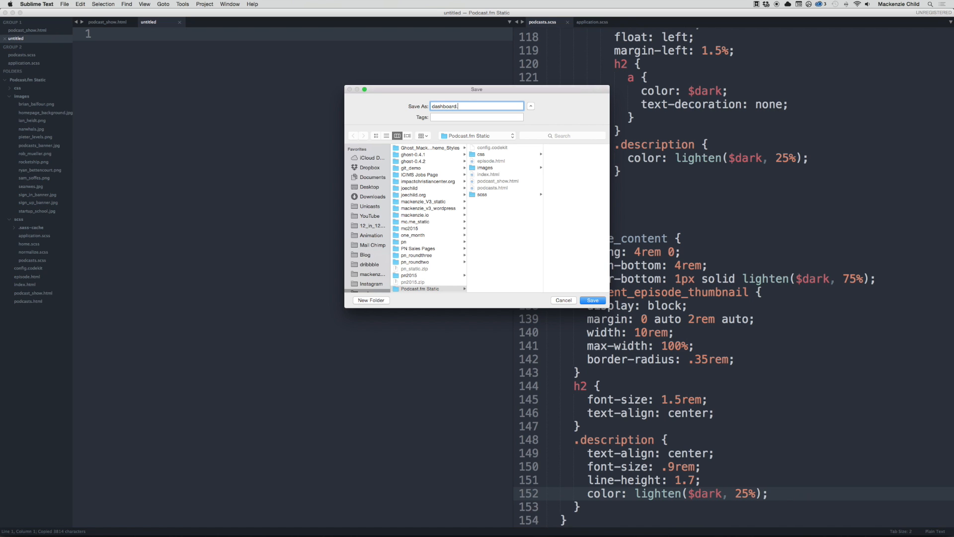
left_click(591, 300)
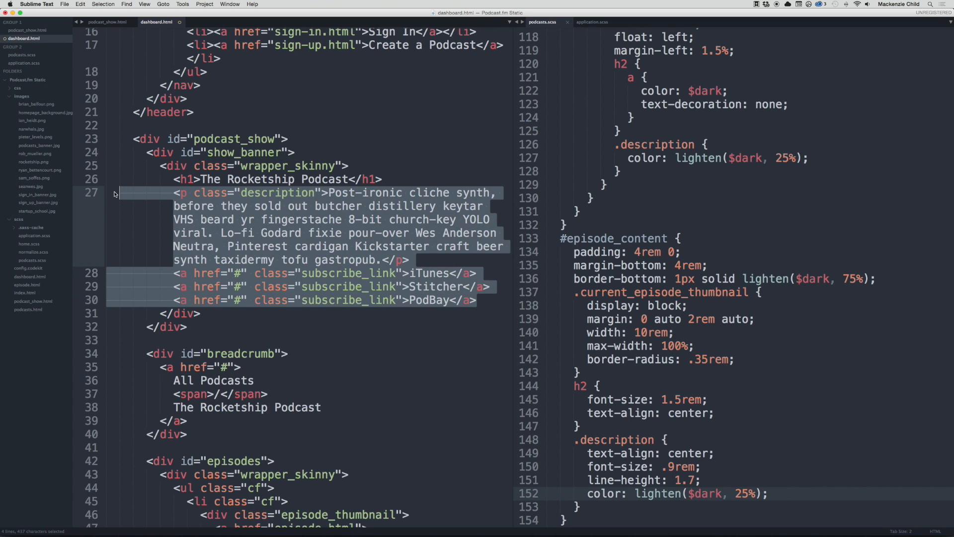
Step: Delete the banner's description and subscribe links and retitle the h1 'The Rocketship Podcast Dashboard'
key("delete")
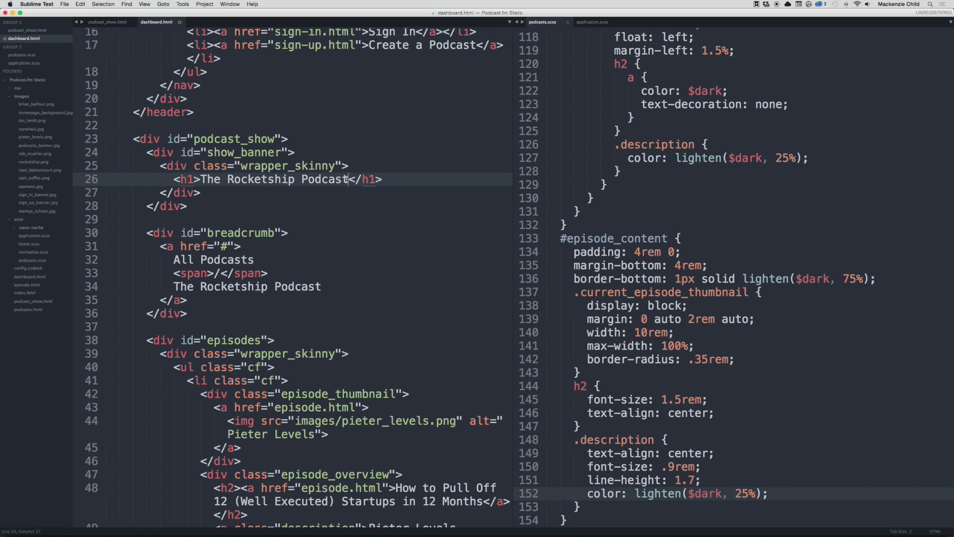
type("Dashboa")
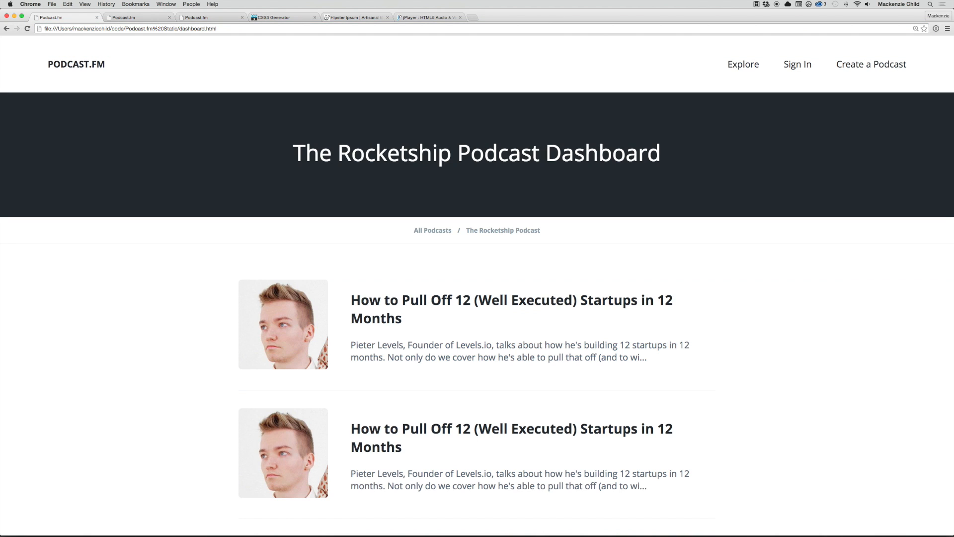
mouse_move(295, 157)
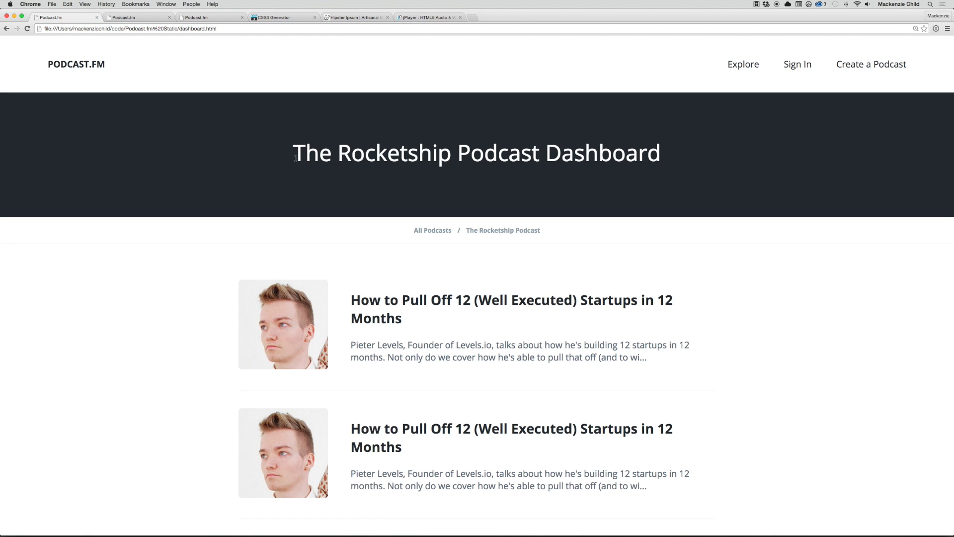
mouse_move(569, 255)
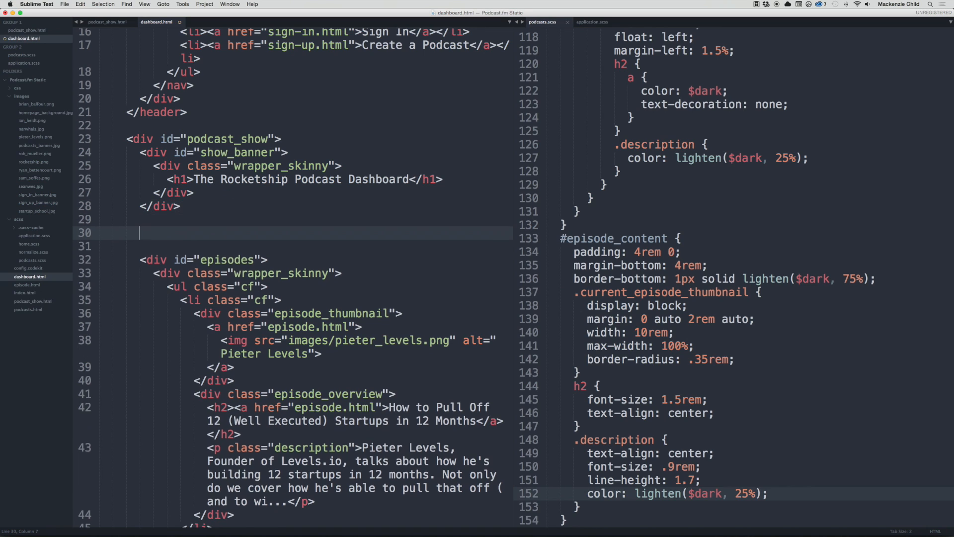
Step: Add a div#links with a .wrapper_skinny container holding a four-item list (ul>li*4)
type("<div id=\"links\"></div>")
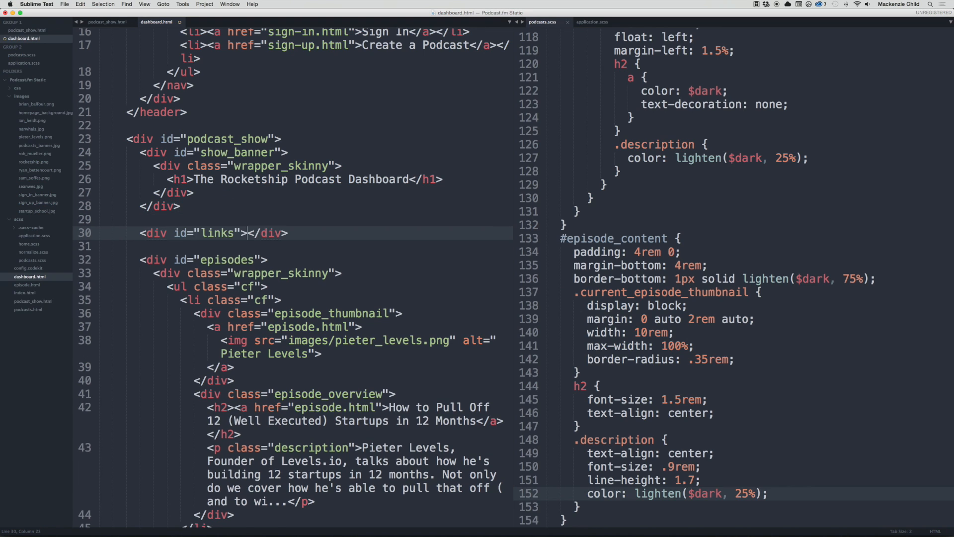
type(".wr")
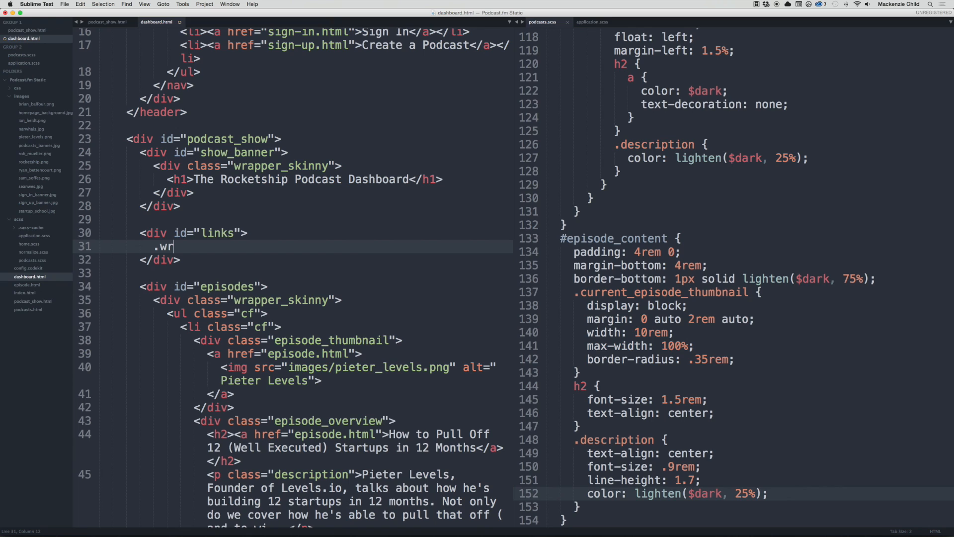
type("apper_")
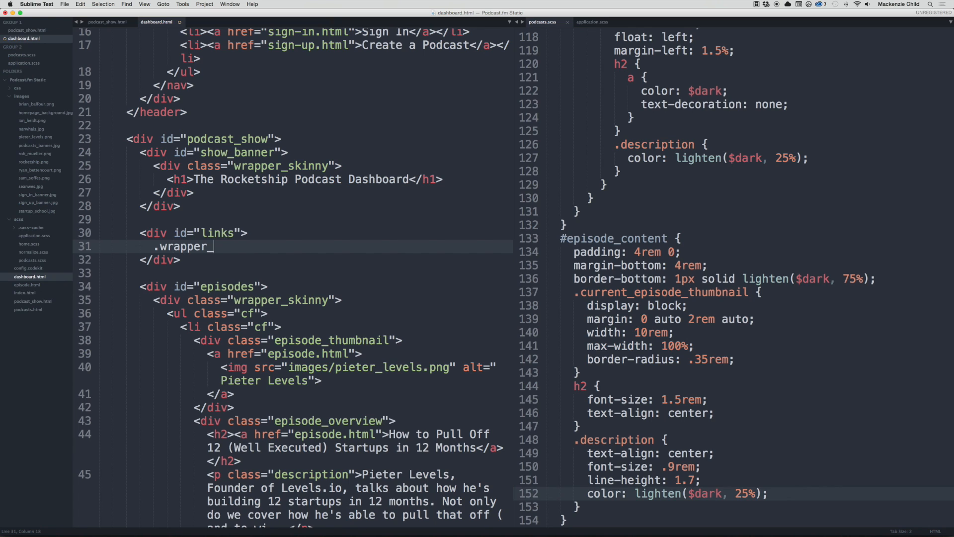
type("skinny\">")
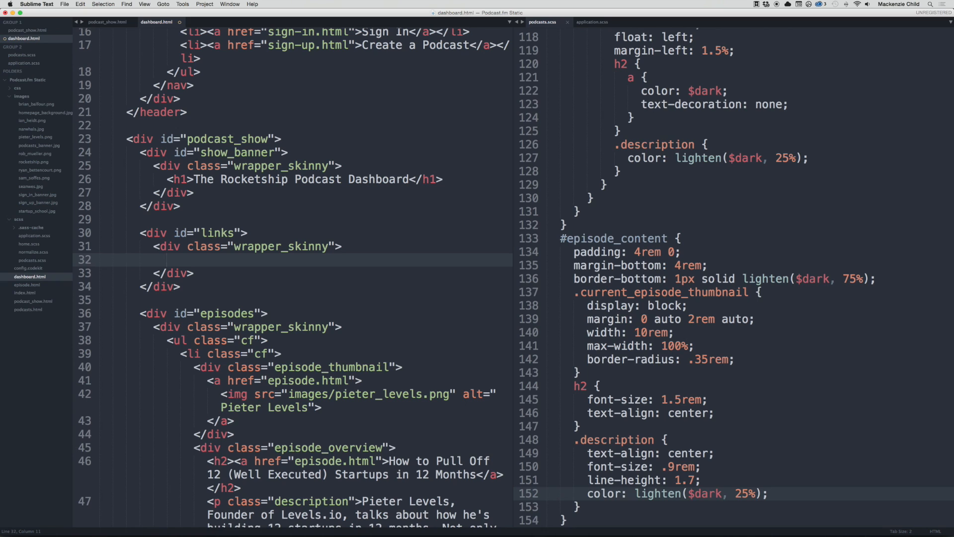
type("ul>li")
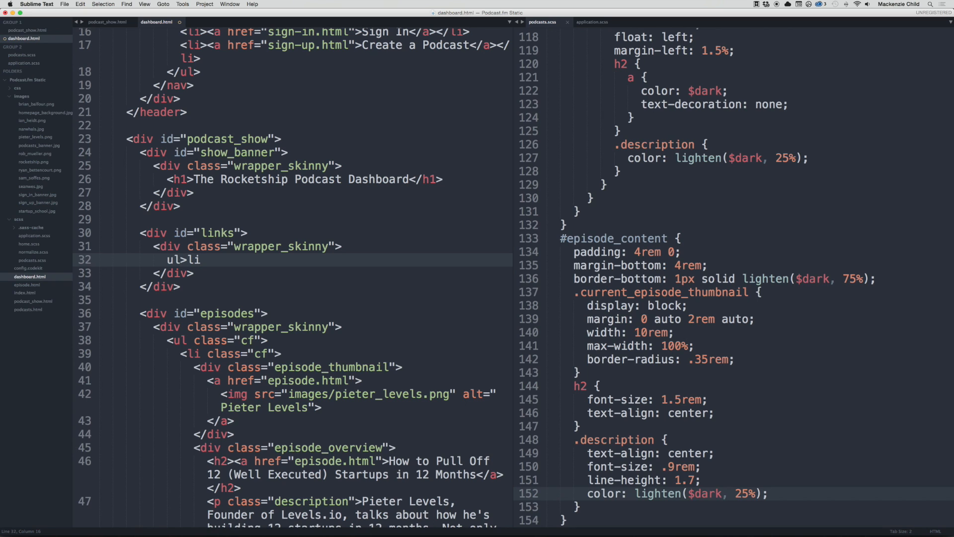
type("*4")
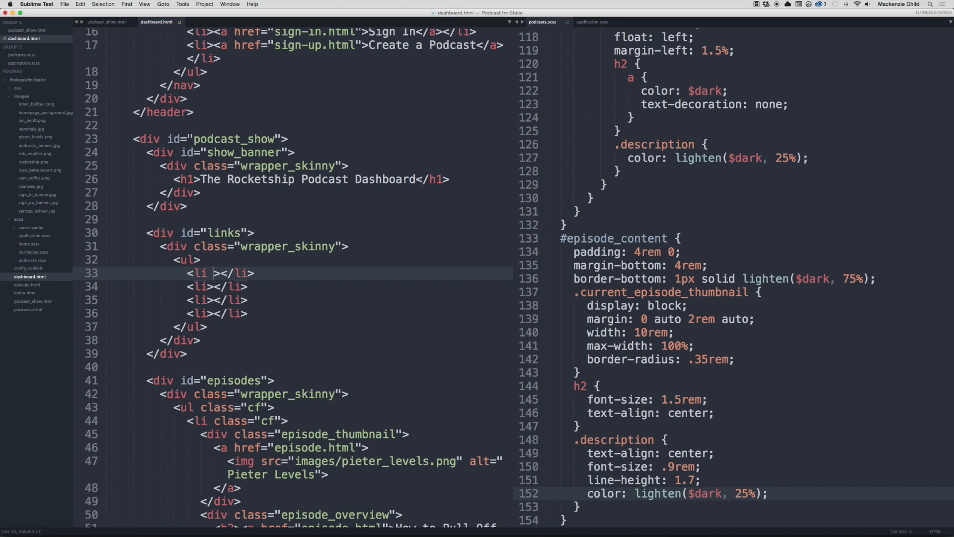
Step: Fill the list with Episodes (class current), New Episode, Account Settings and View Podcast links
type("class=\"current\"")
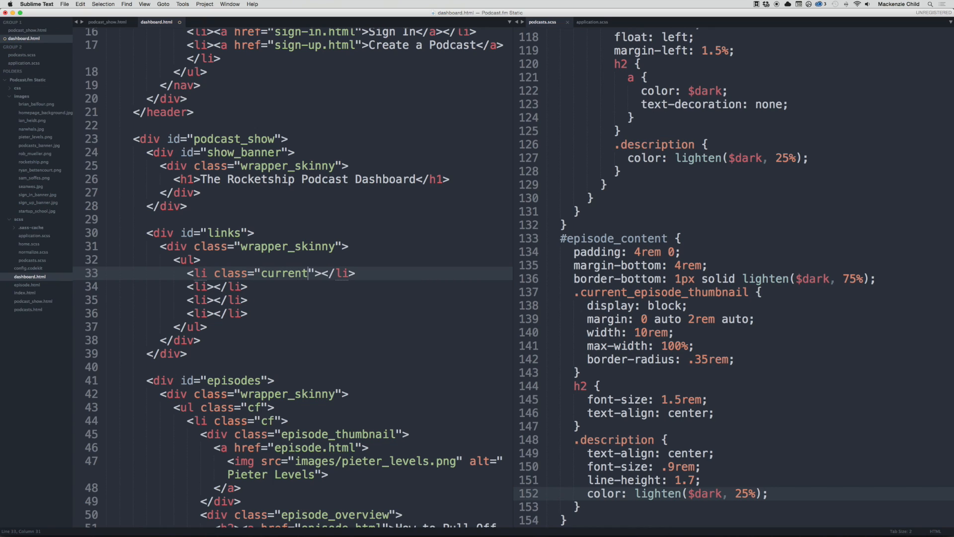
type("Epi")
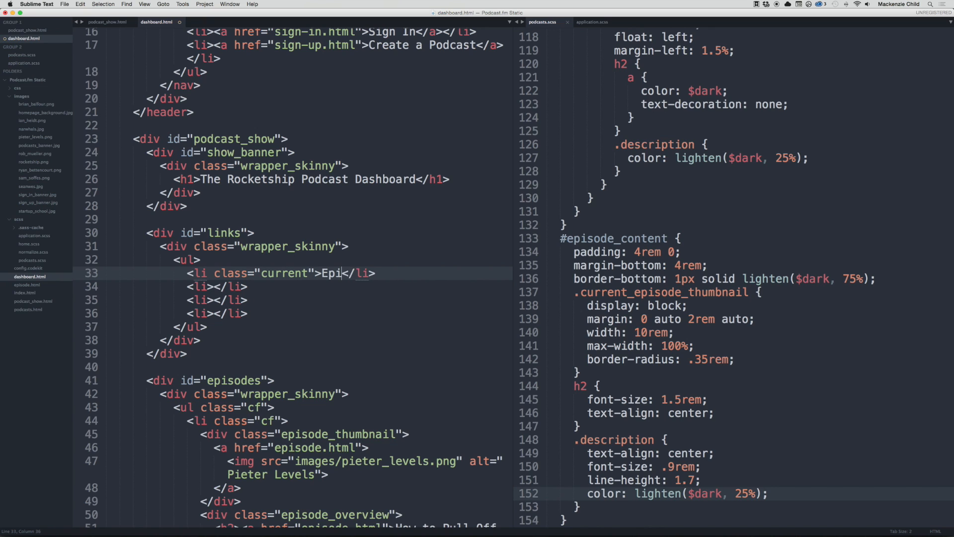
type("sodes")
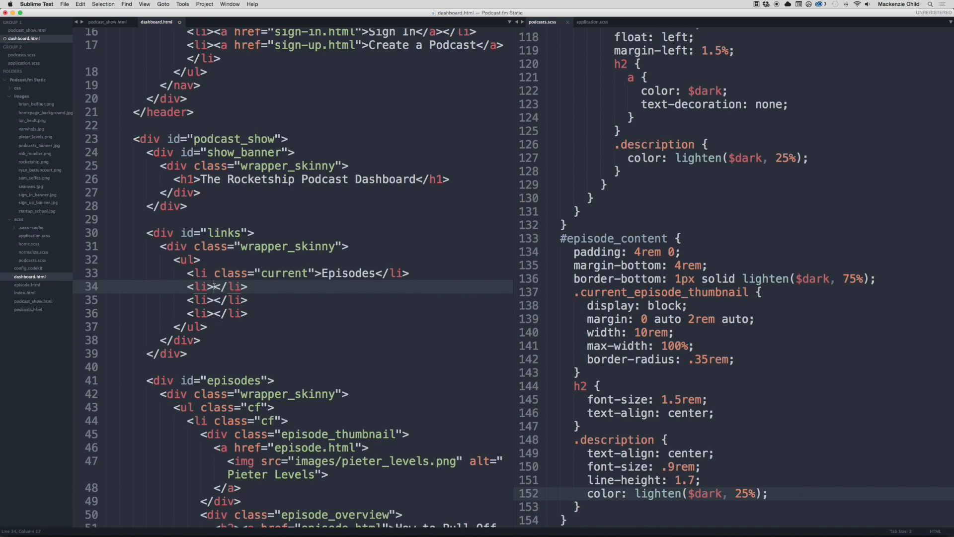
type("<a href=\"#")
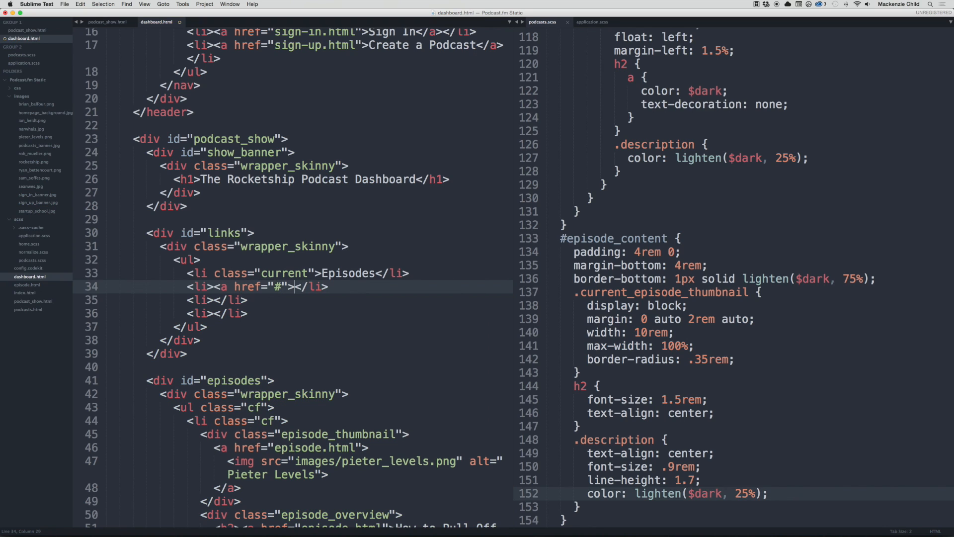
type("New Episode</a>")
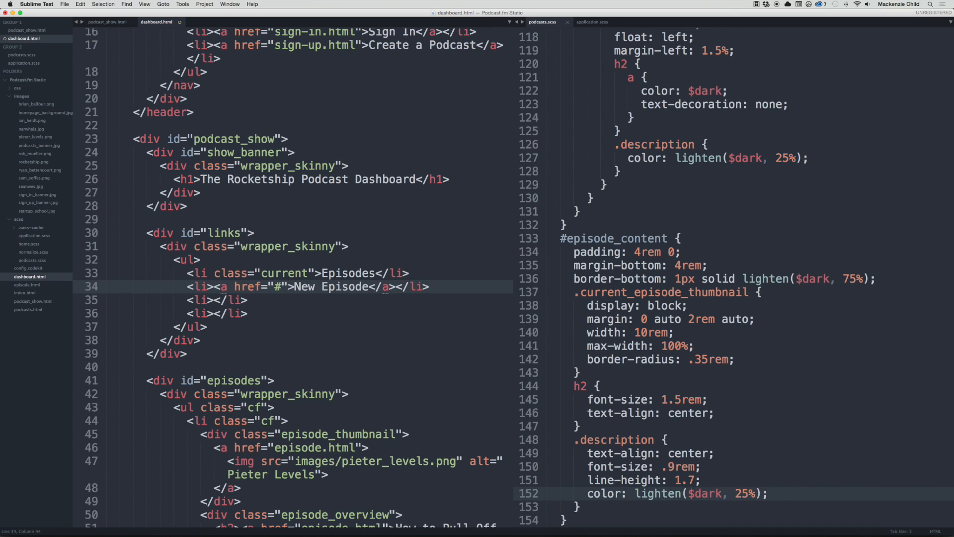
left_click_drag(214, 286, 396, 286)
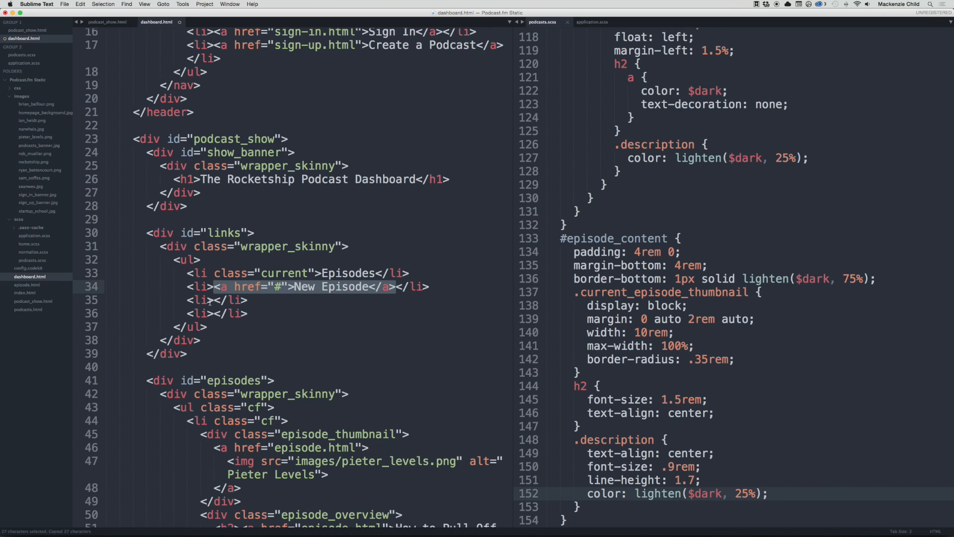
type("<a href=\"#\">New Episode</a>")
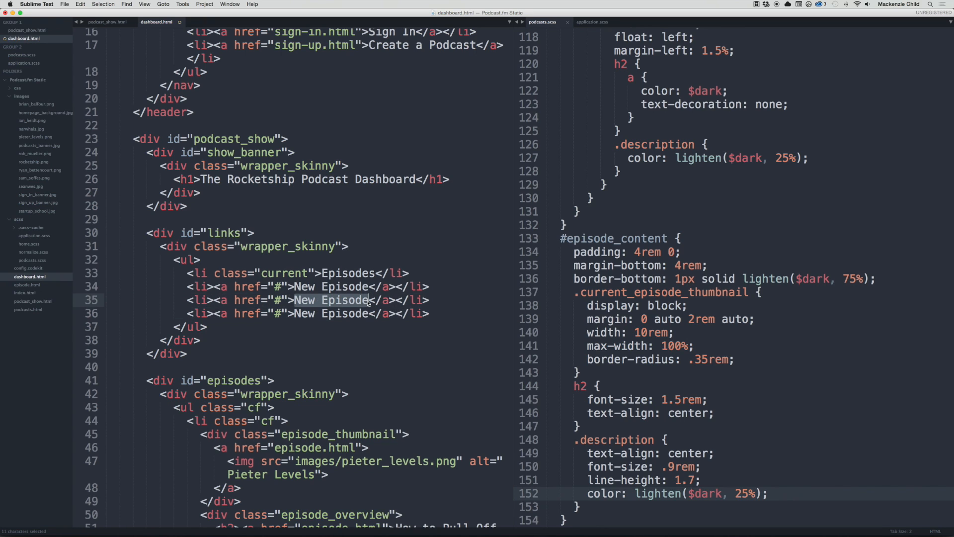
type("Account Settings")
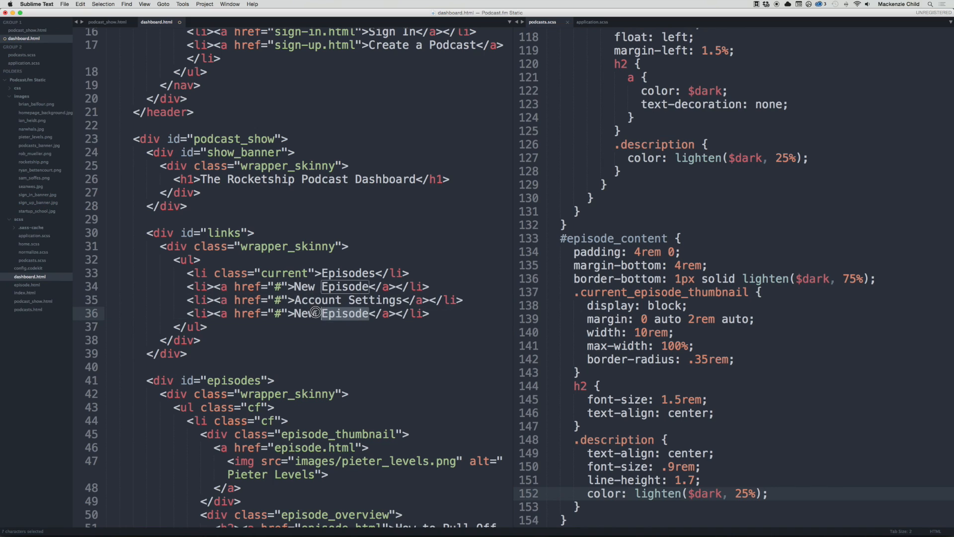
type("View Podcast")
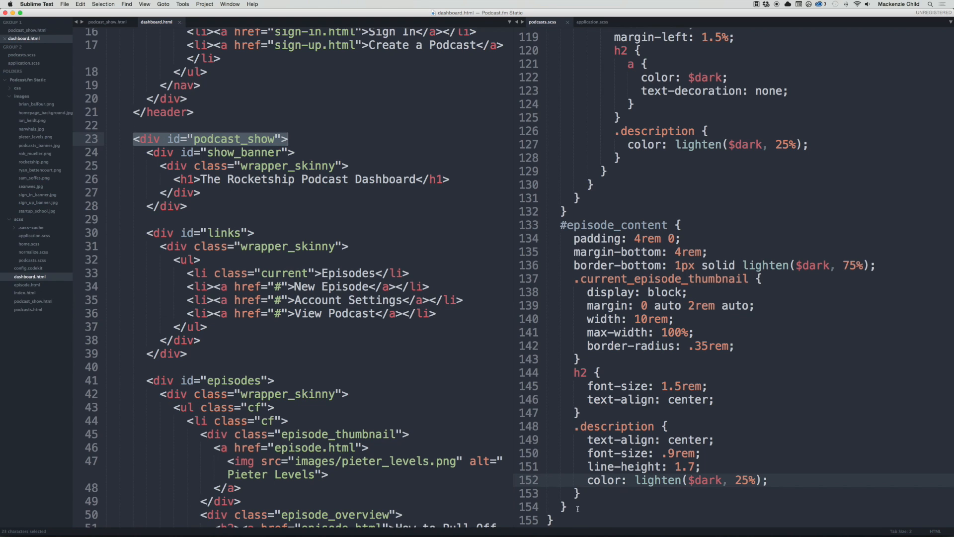
Step: Add a #links rule with padding 2rem 0 and a list with no bullets and padding-left 0
type("#link {")
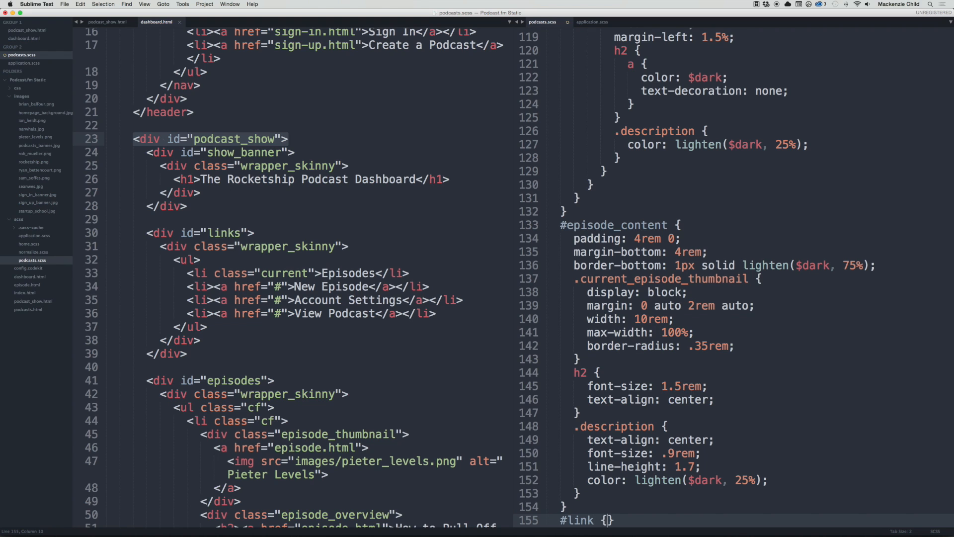
type("padding:")
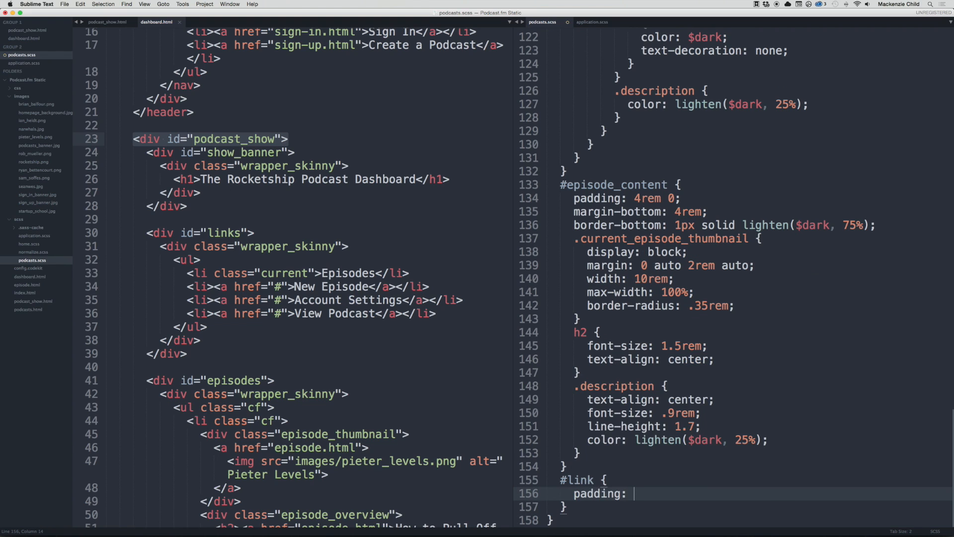
type("2rem 0;")
type("ul {")
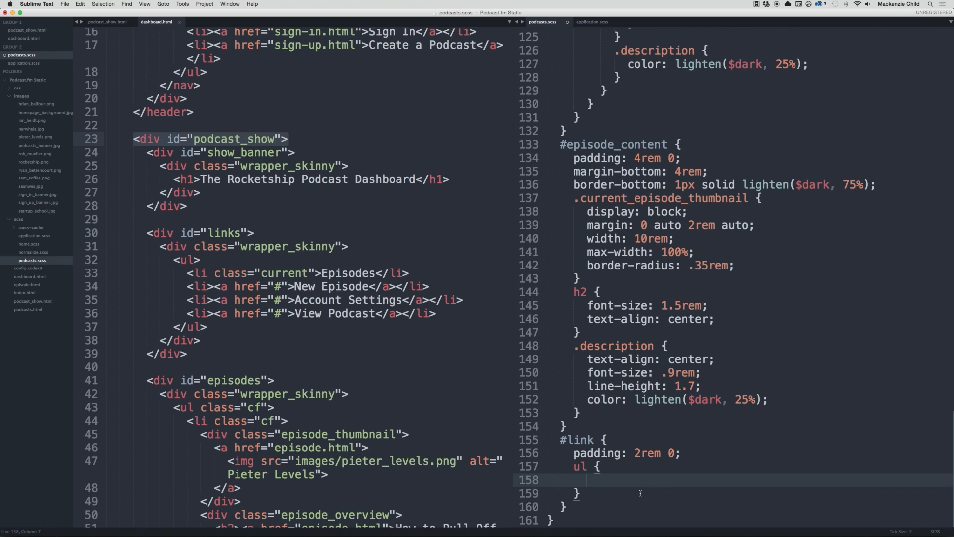
type("list-style: none;")
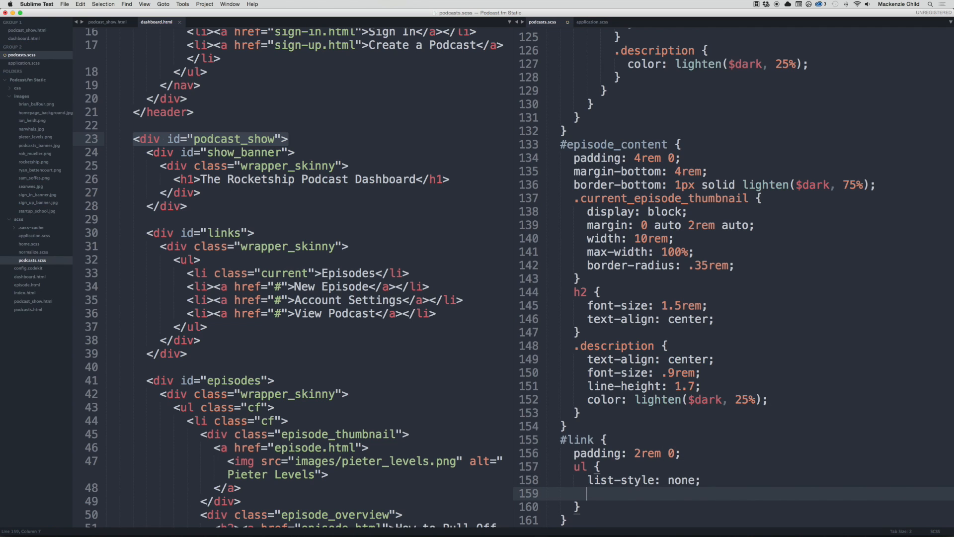
type("padding-left:")
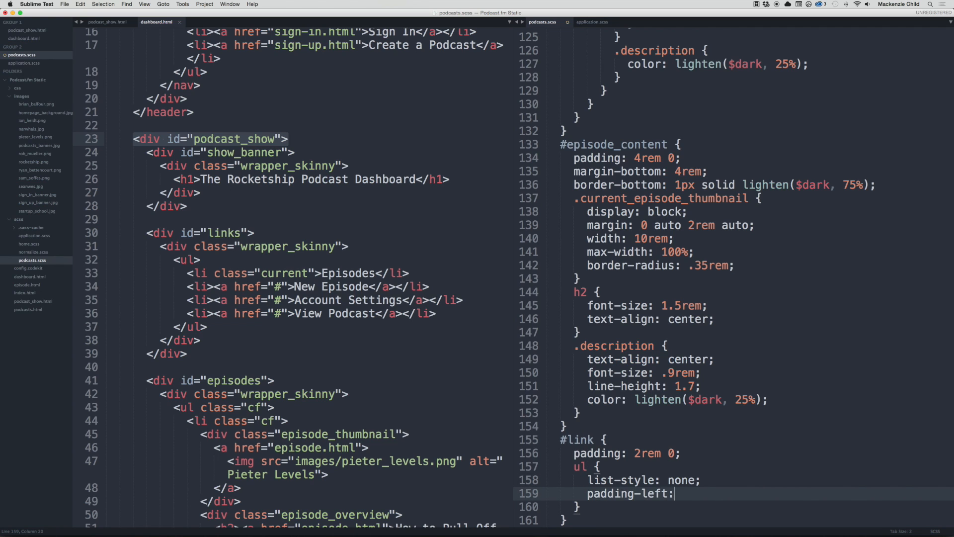
type("0;")
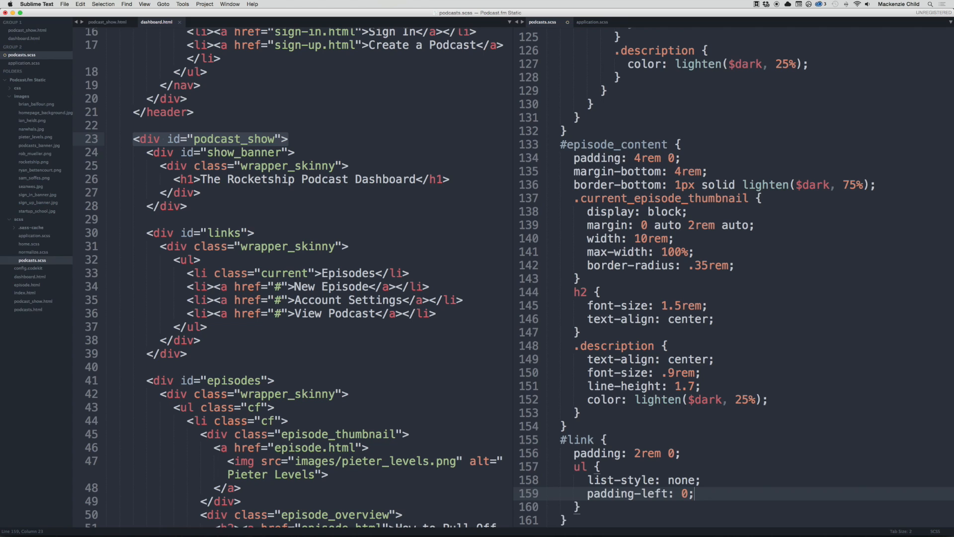
Step: Give the list a bottom margin and the reused light bottom border, and begin an li display rule
type("margin-bo")
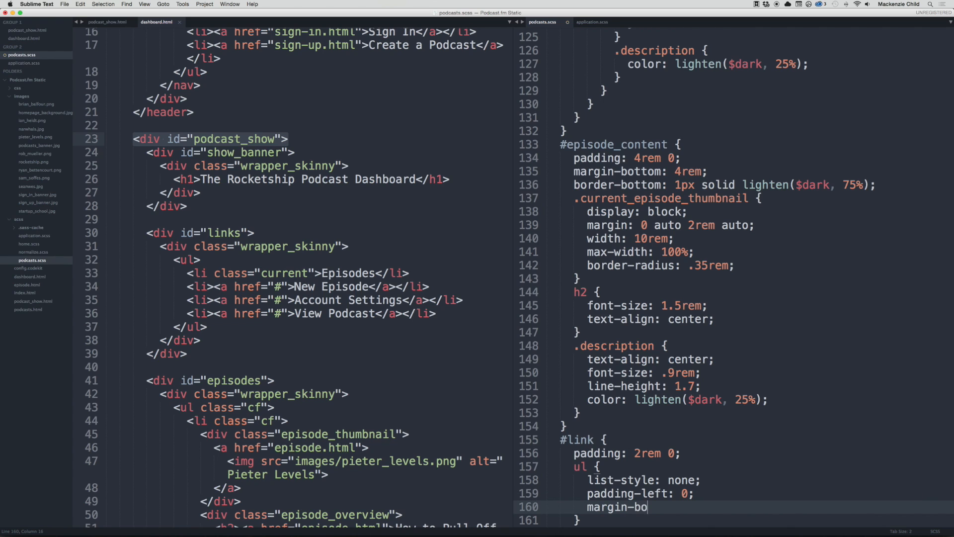
type("ttom")
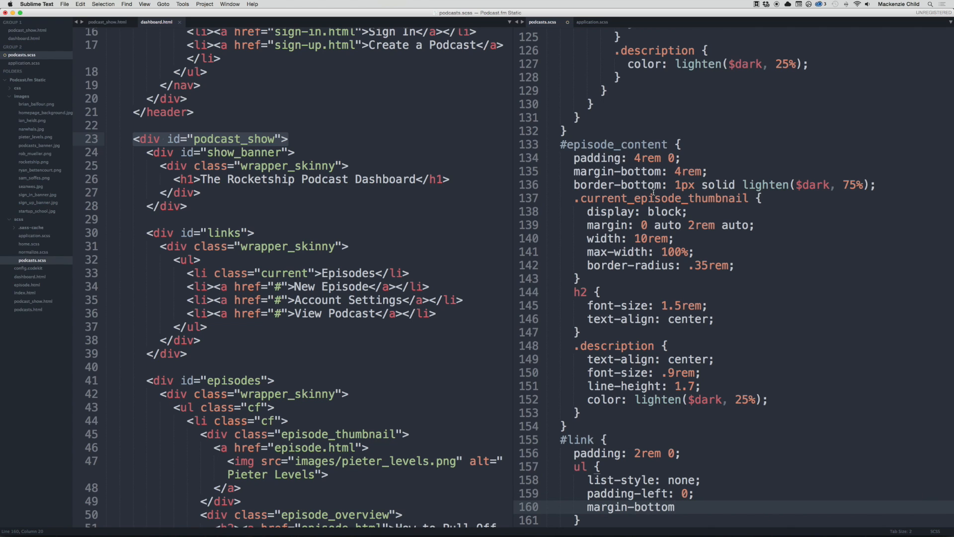
left_click_drag(574, 158, 876, 185)
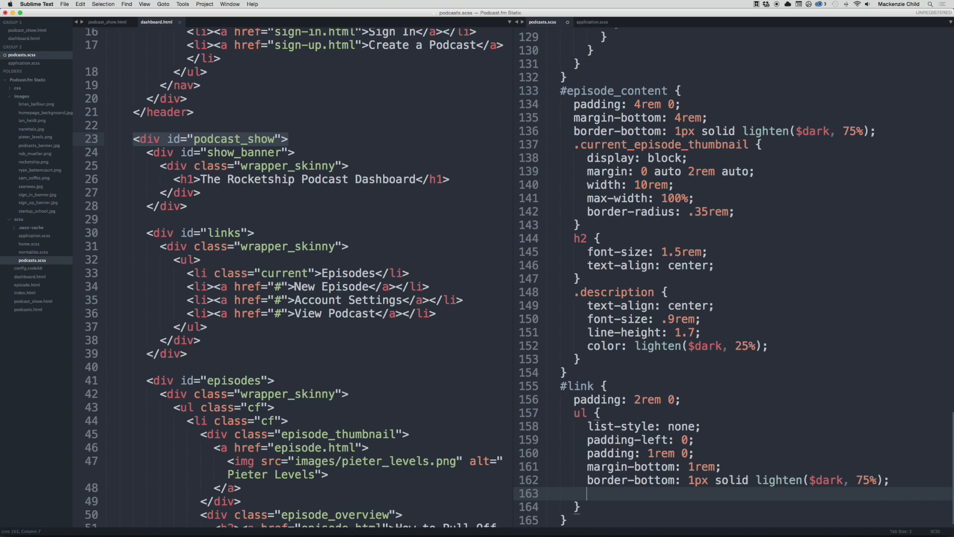
type("li {")
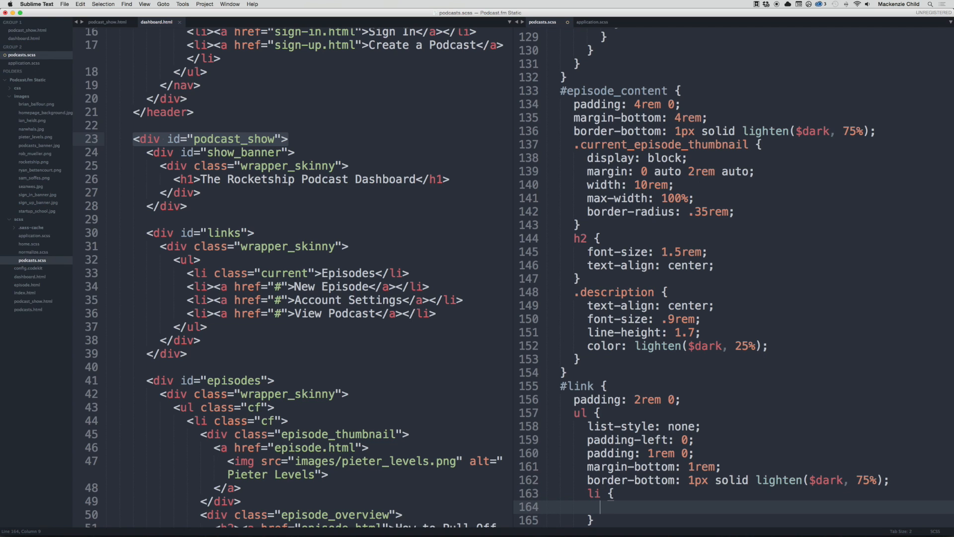
type("displa")
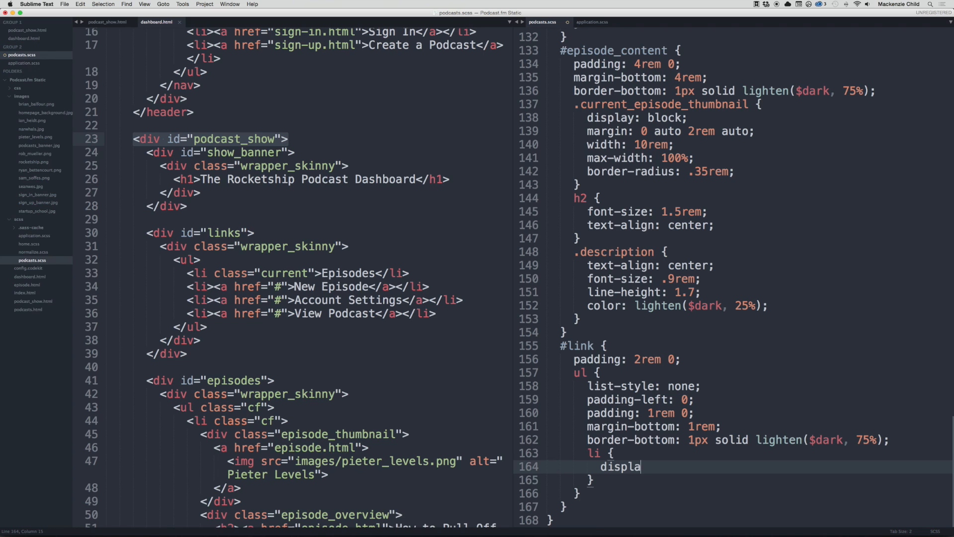
type("y")
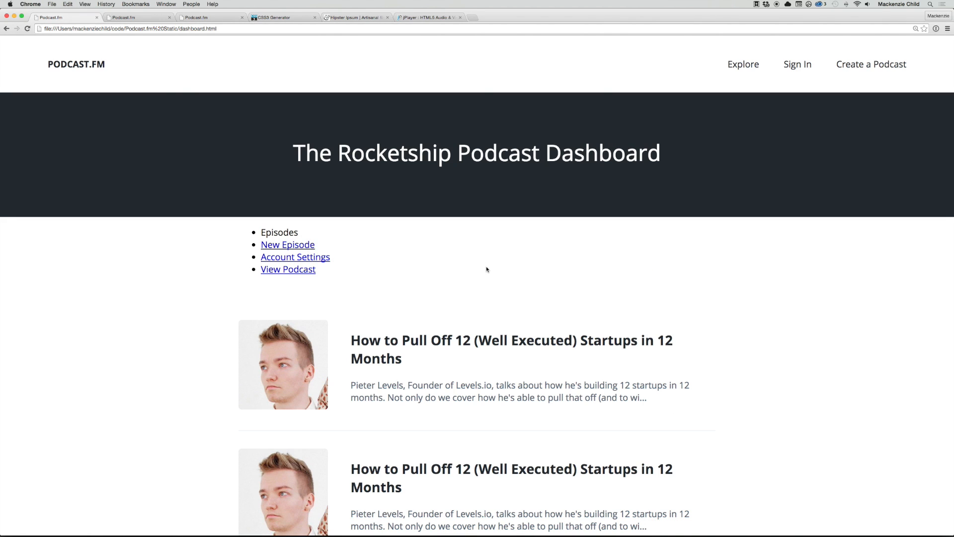
Step: Switch to Chrome and reload dashboard.html to preview the links section
key("cmd+tab")
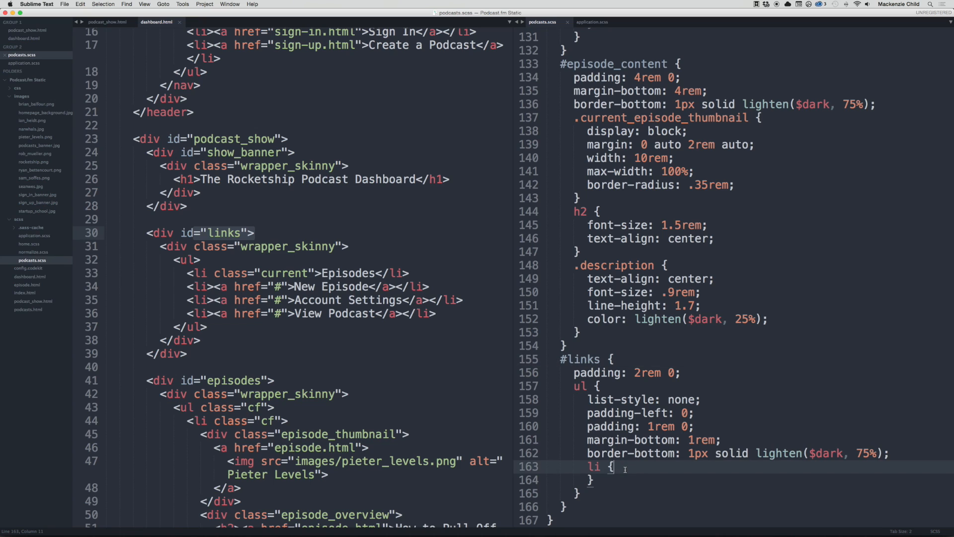
Step: Style the list items with display inline, margin-right 1rem and font-weight 700
type("display: i")
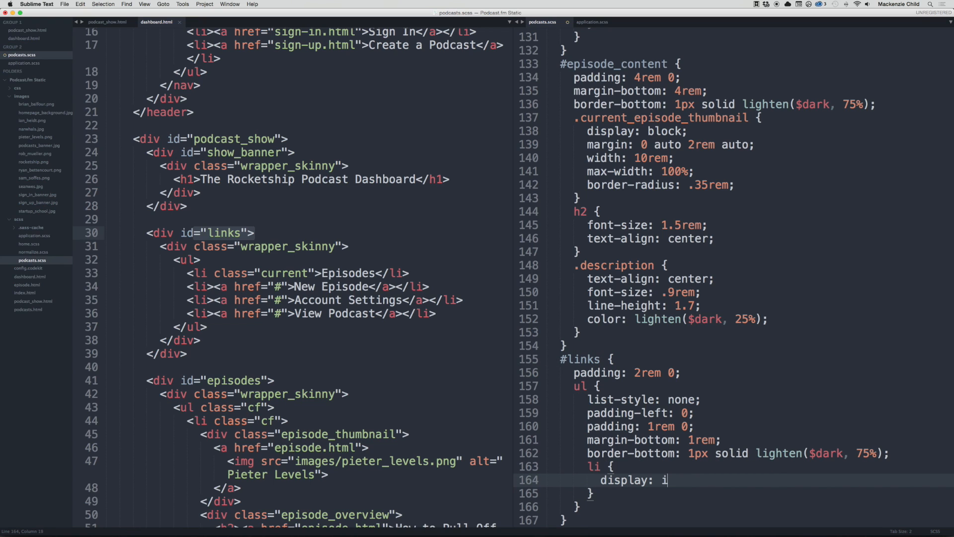
type("nline;")
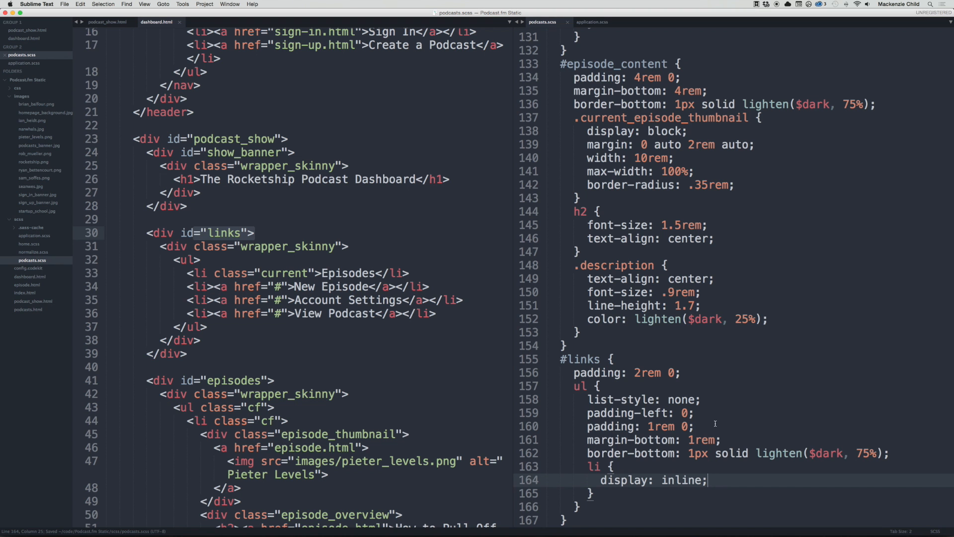
type("margin-right: 1rem;")
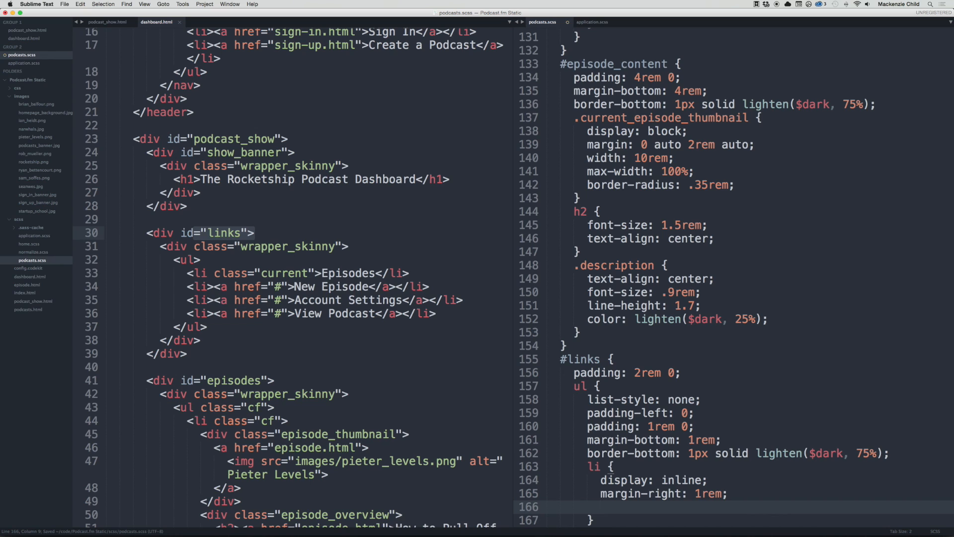
type("font-wei")
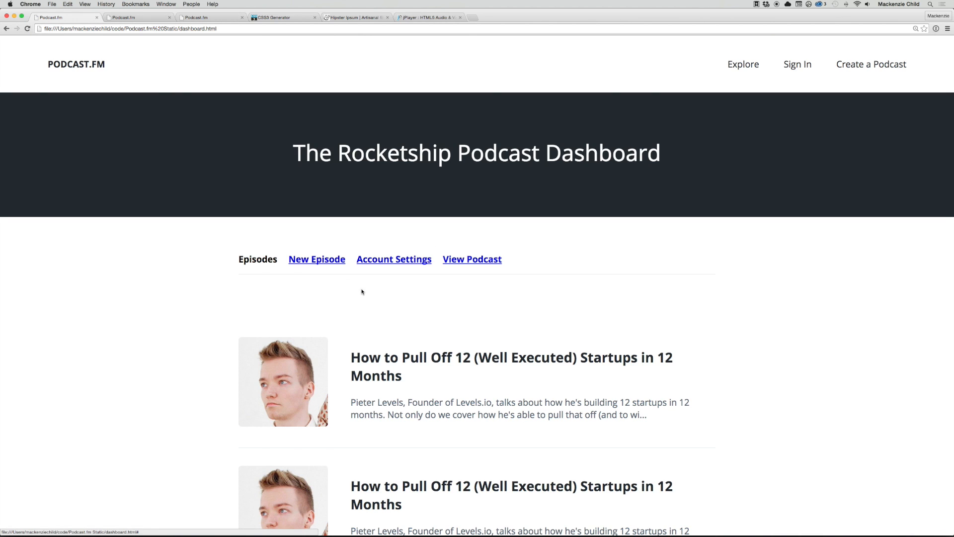
mouse_move(513, 263)
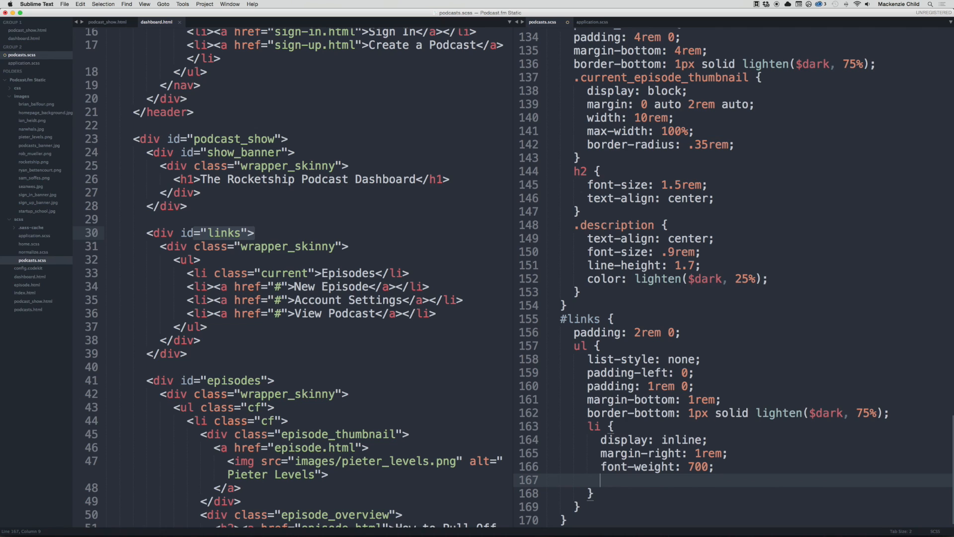
Step: Give the nav links color $dark, no text decoration, and $highlight color on hover
type("a {")
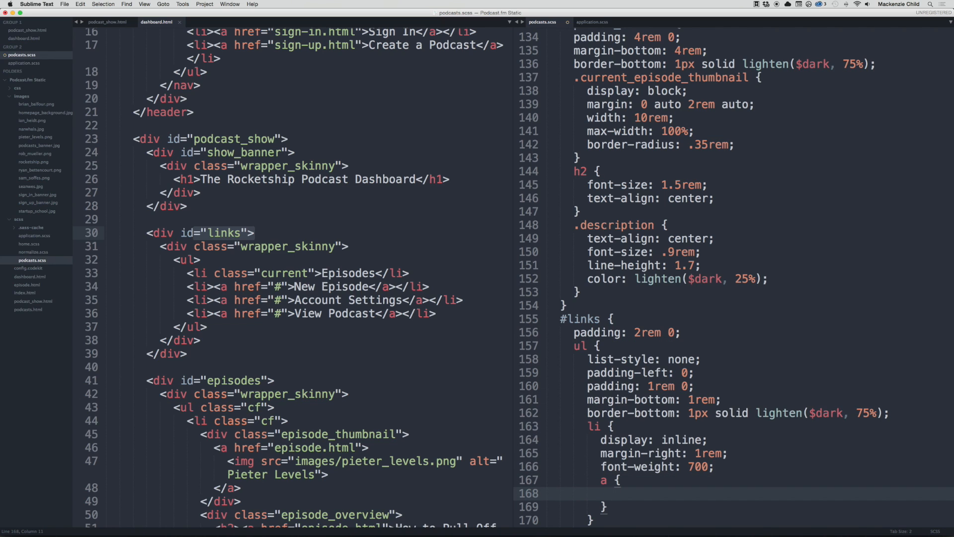
type("color: $dark;")
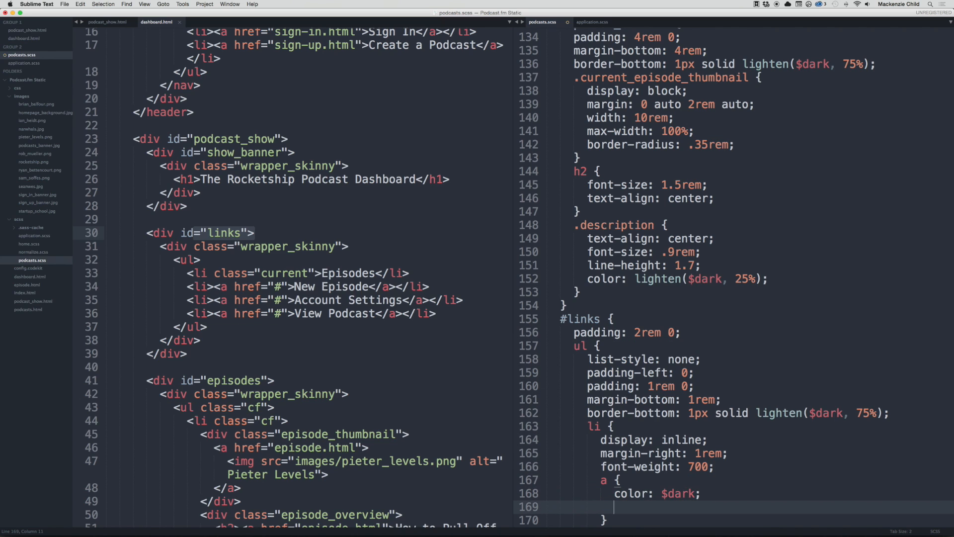
type("&:hover {")
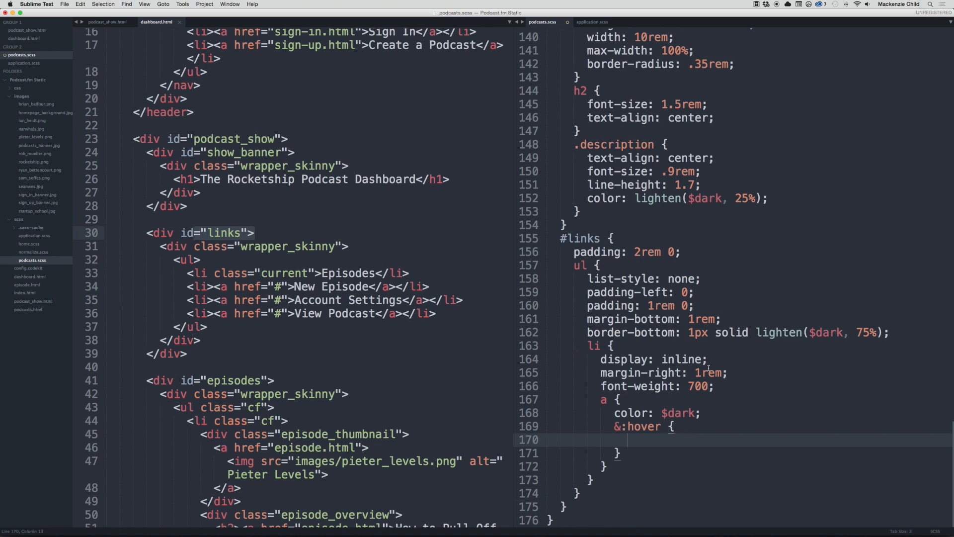
type("color: $highlight;")
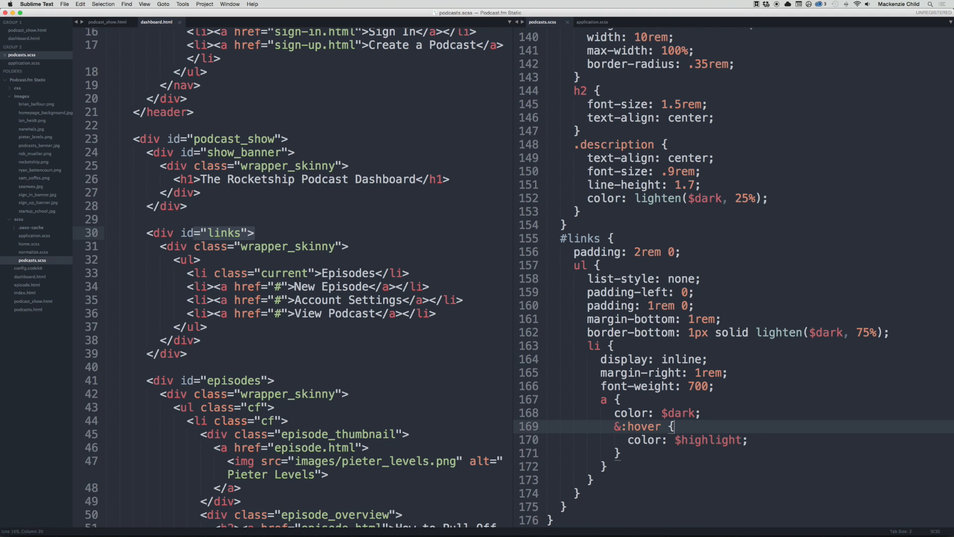
type("text-d")
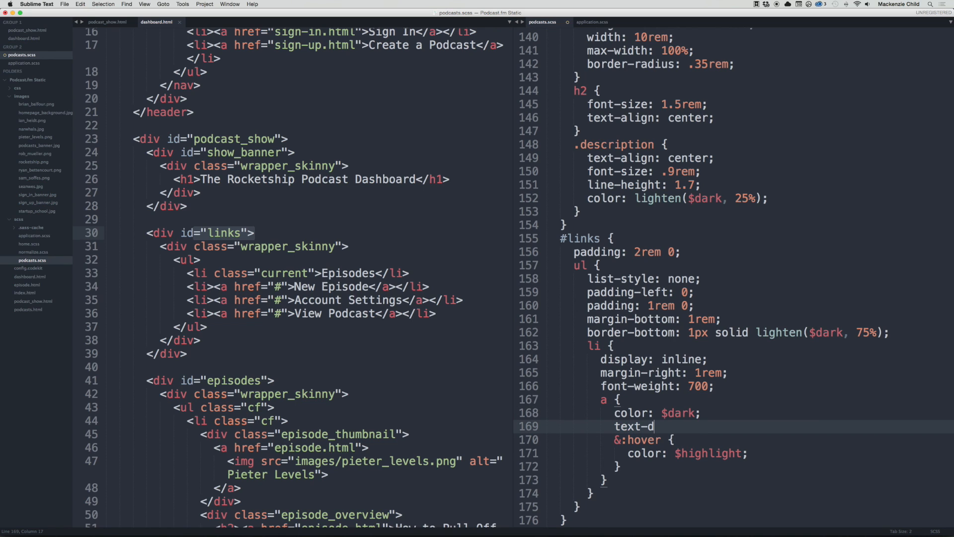
type("ecoration: none;")
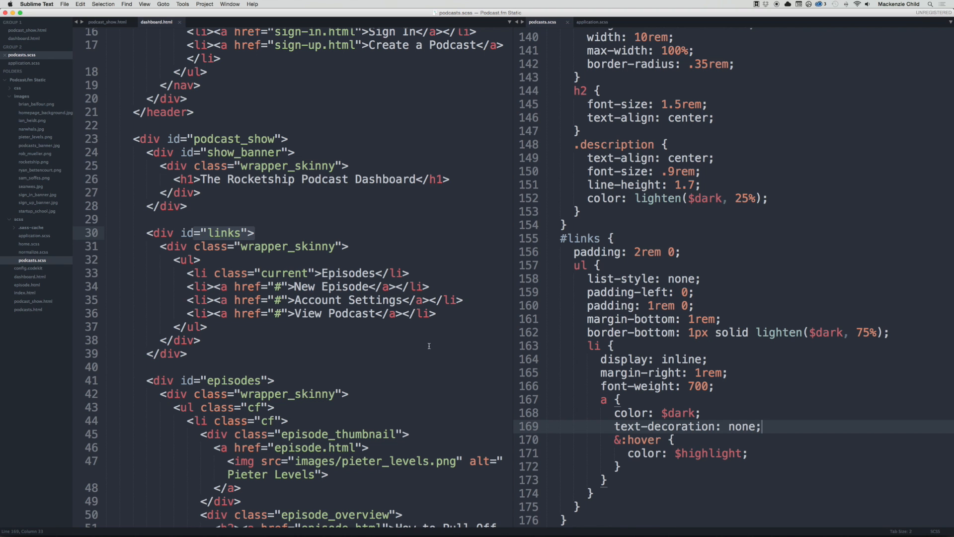
Step: Add a .current rule with color $highlight, then save and reload Chrome
left_click(612, 480)
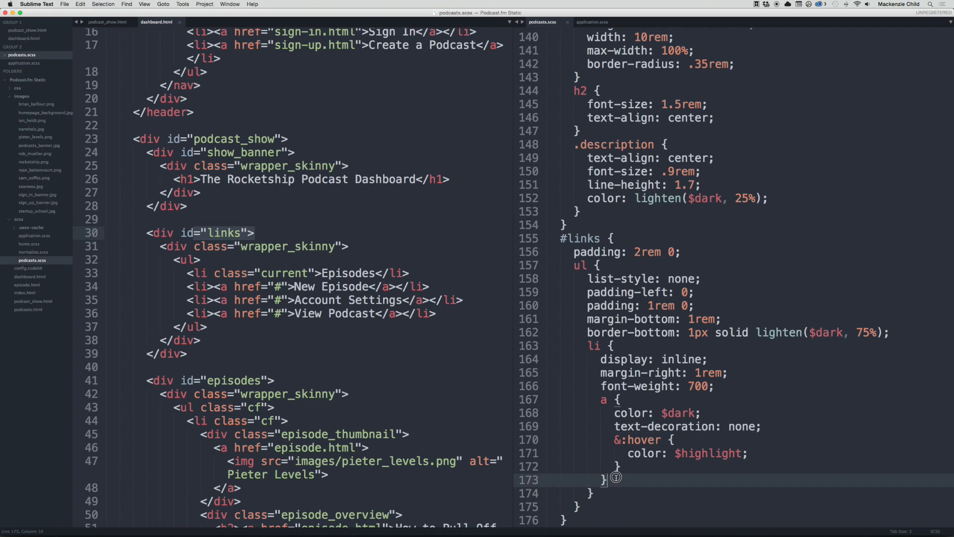
type(".current {")
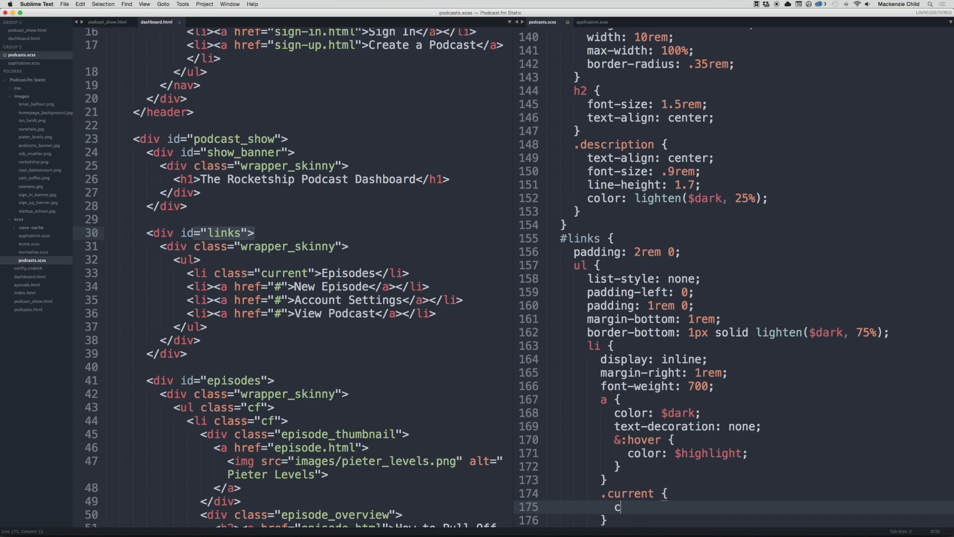
type("olor: $highlight;")
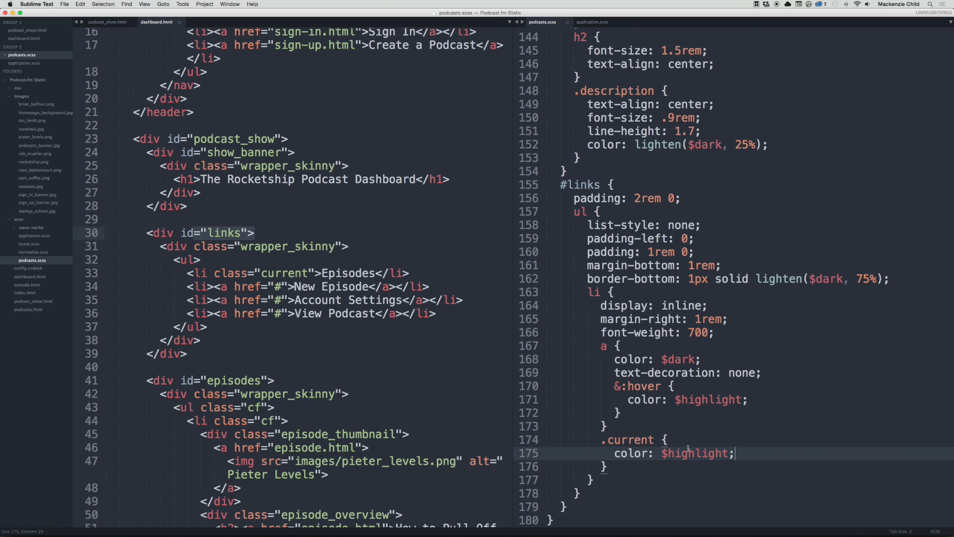
left_click_drag(613, 439, 602, 466)
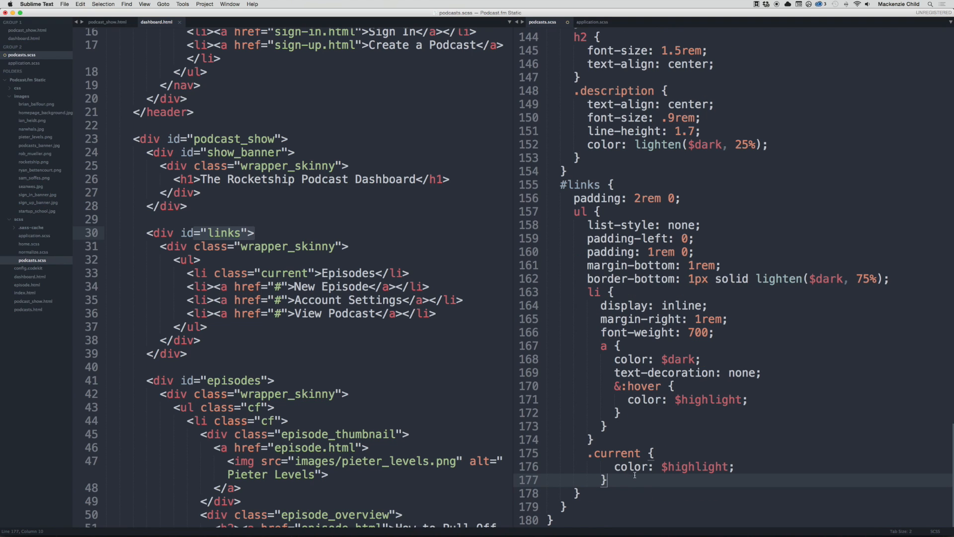
left_click(122, 17)
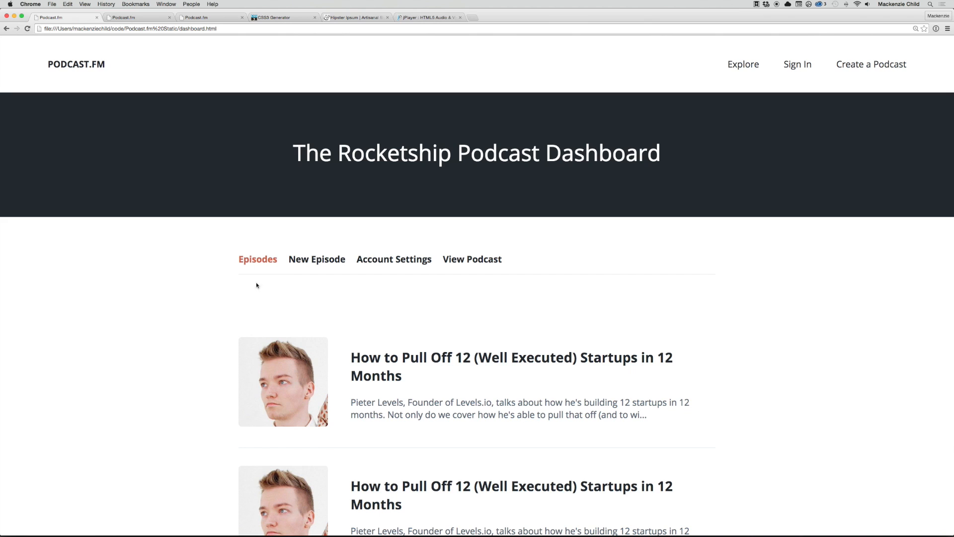
Step: Scroll down the dashboard in Chrome to review the nav row and episode list
scroll("down", 3)
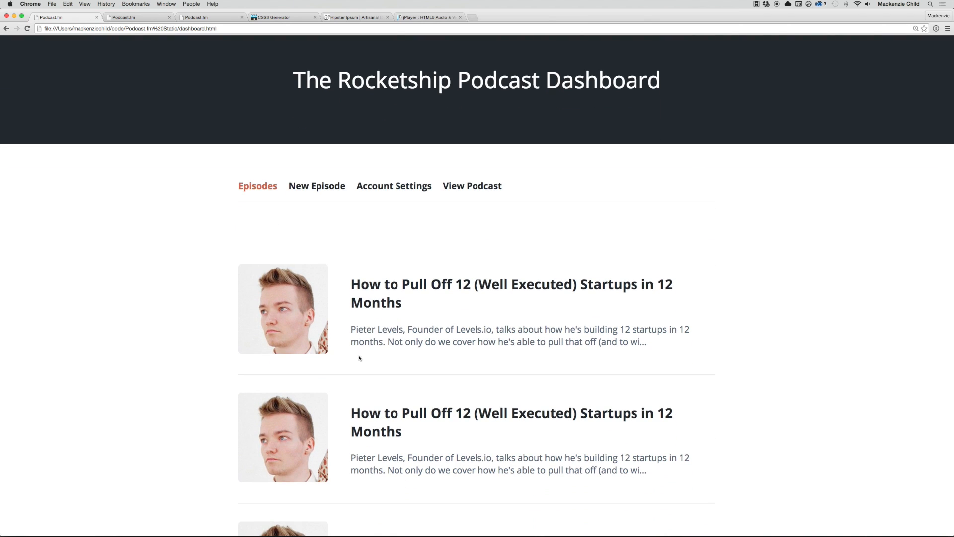
mouse_move(433, 353)
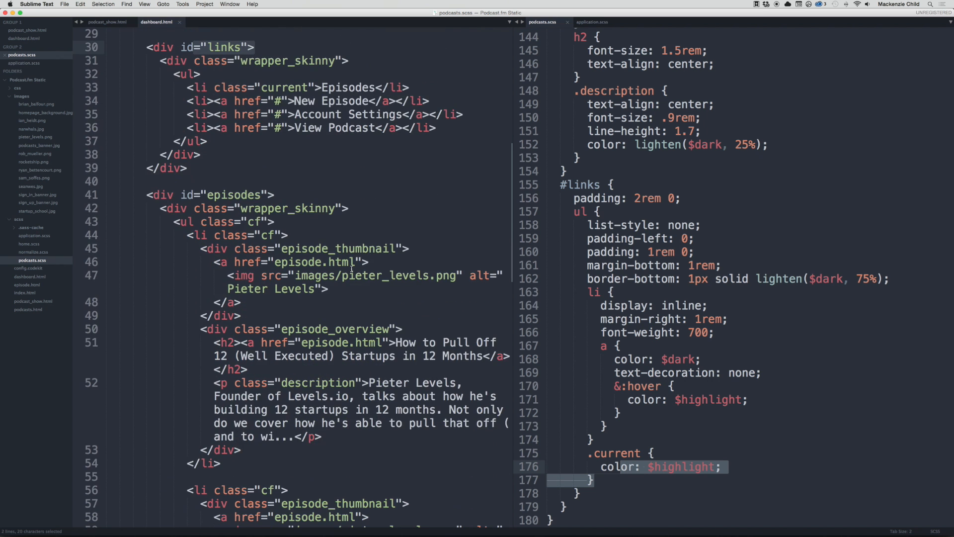
Step: Add a div.authorized_links with Edit and Delete links below every episode description
scroll("down", 3)
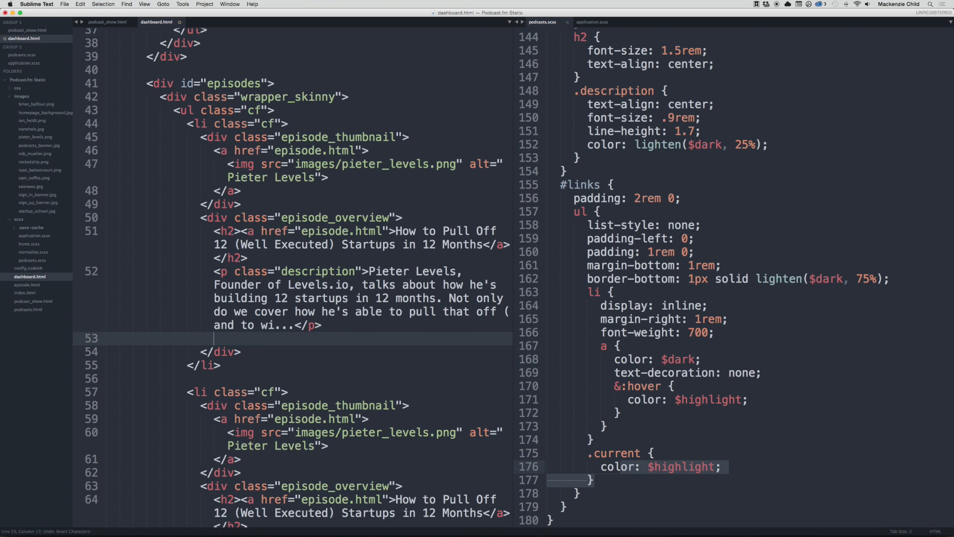
type(".")
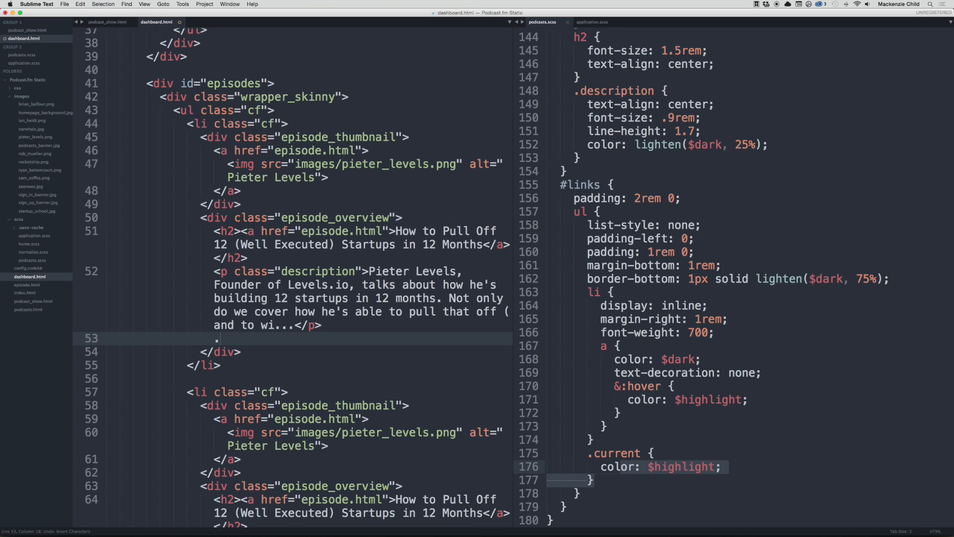
type(".authorized_links\">")
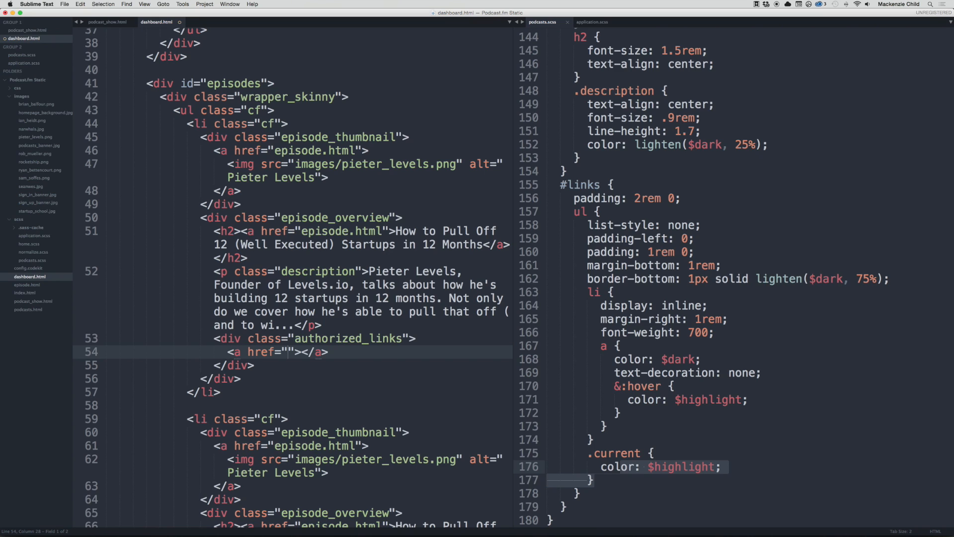
type("#")
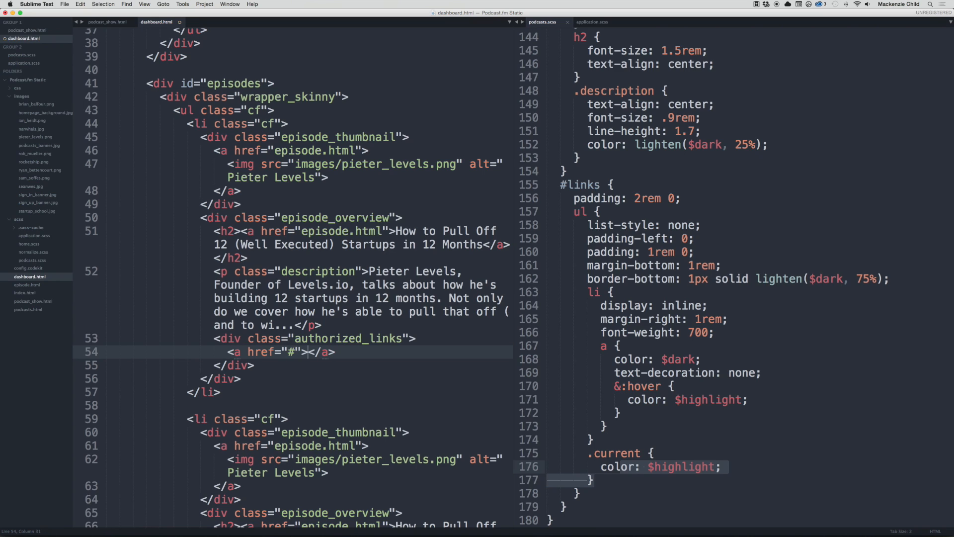
type("Edit")
type("<a href=\"#\">Delete</a>")
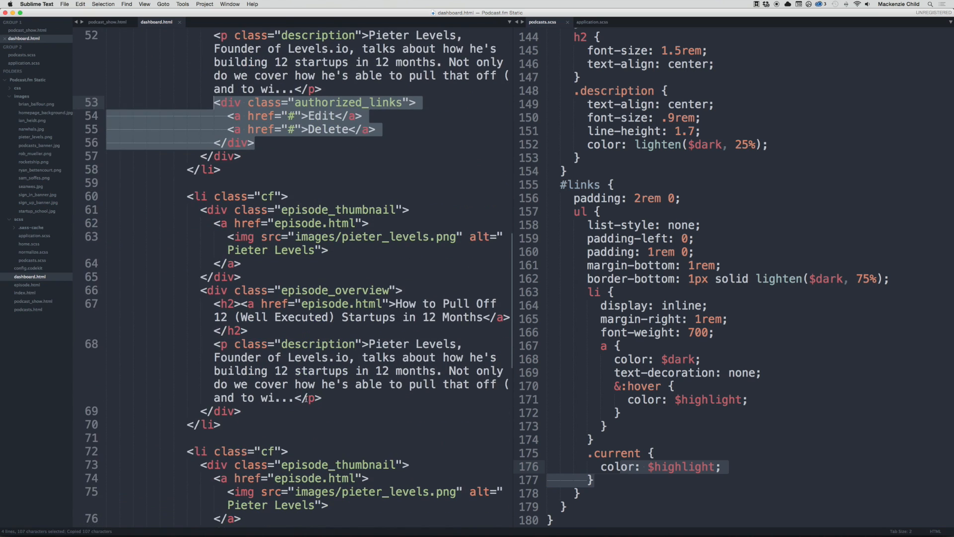
scroll("down", 3)
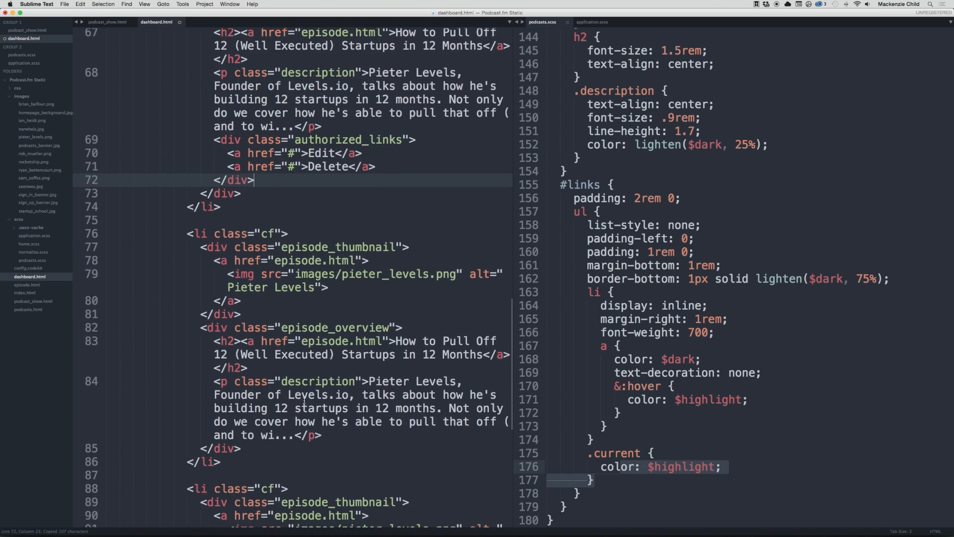
scroll("down", 3)
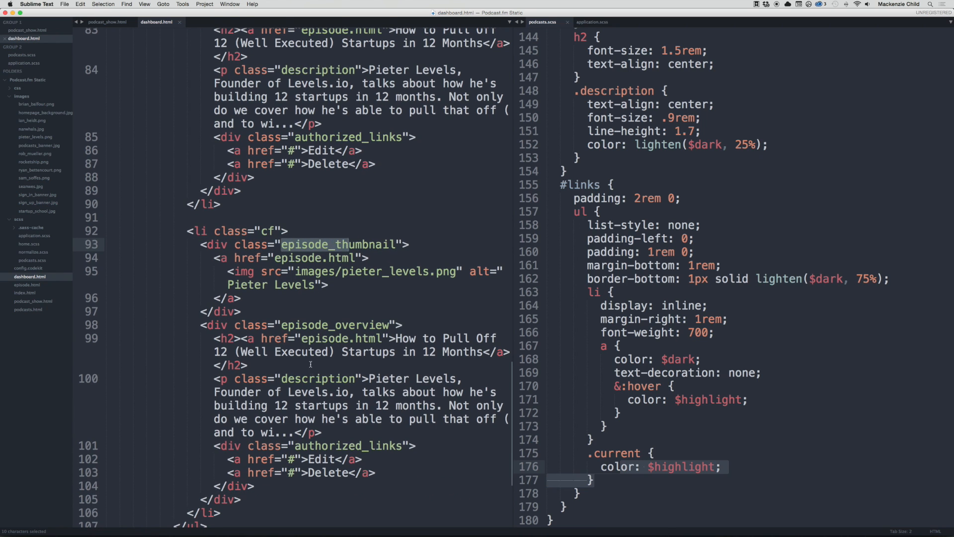
scroll("up", 3)
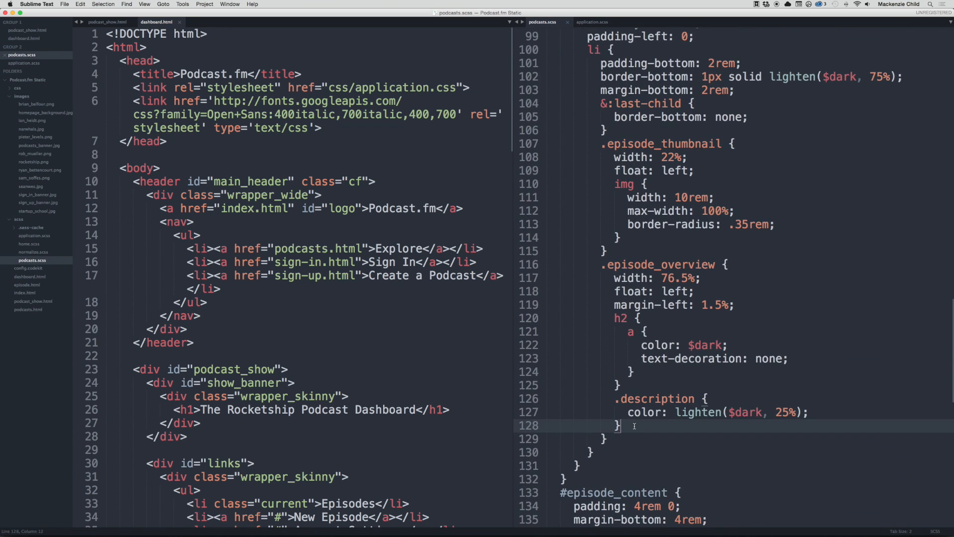
Step: Add an .authorized_links rule with font-weight 700 and font-size .8rem
type(".authori")
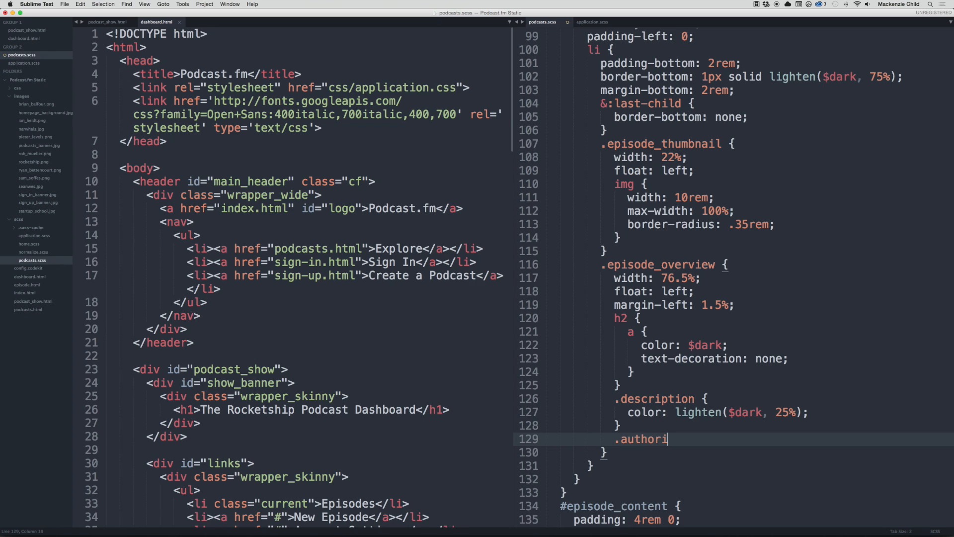
type("zed_links {")
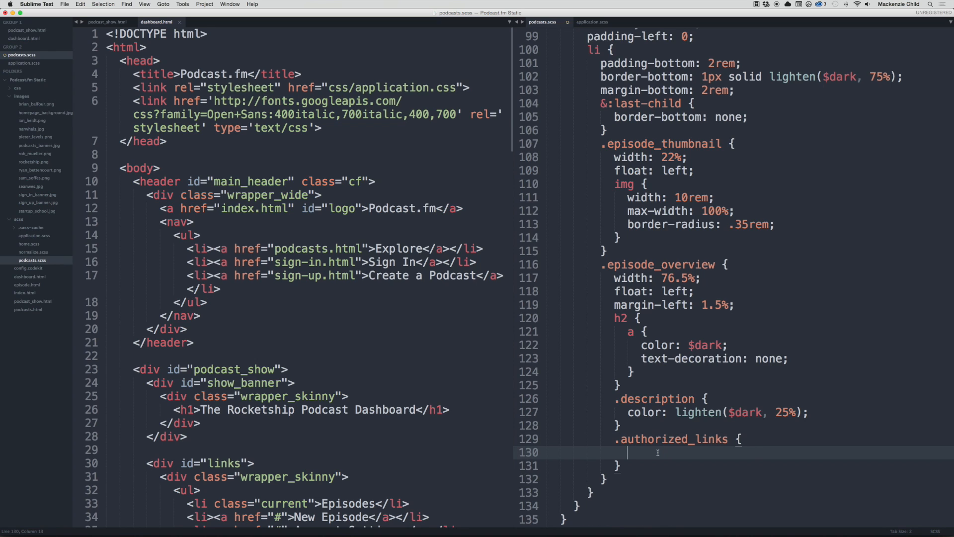
type("font-weight: 70")
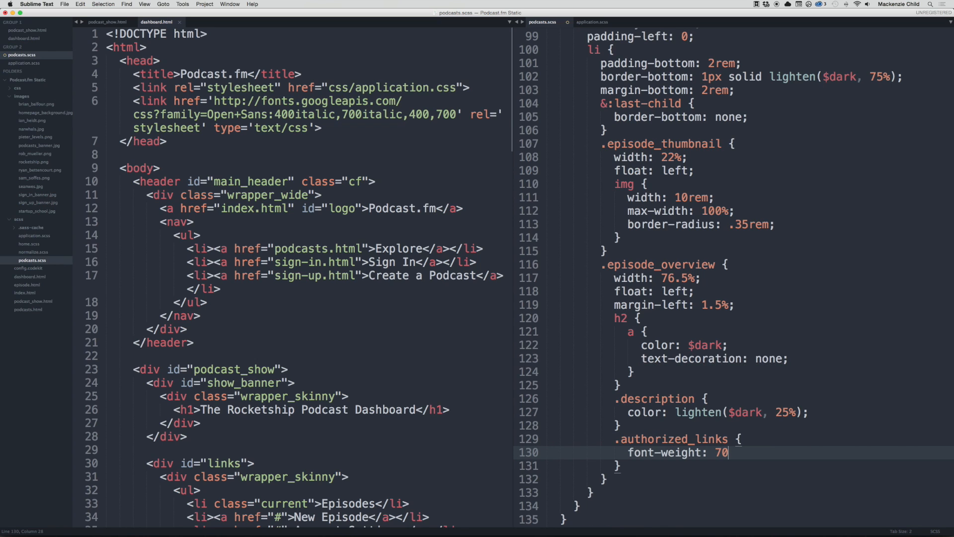
type("0;")
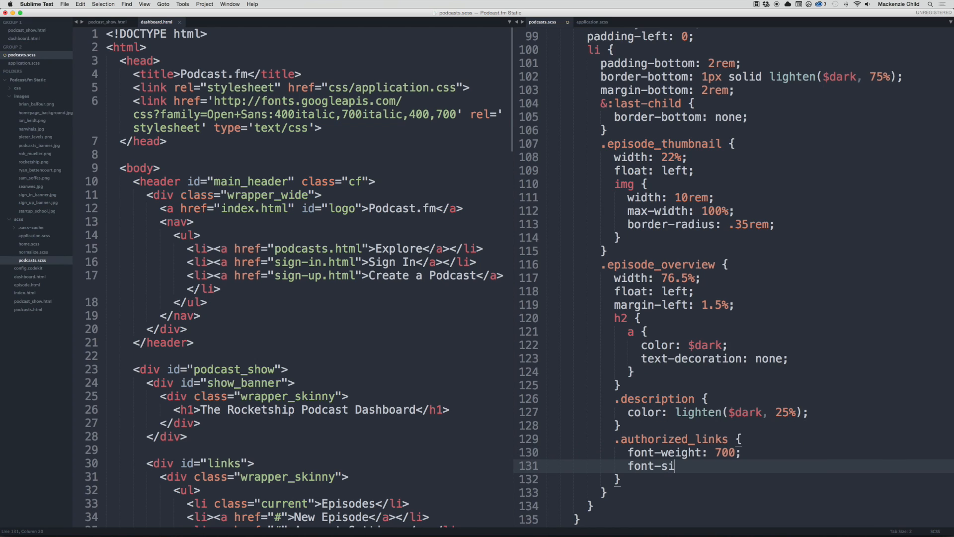
type("ze: .")
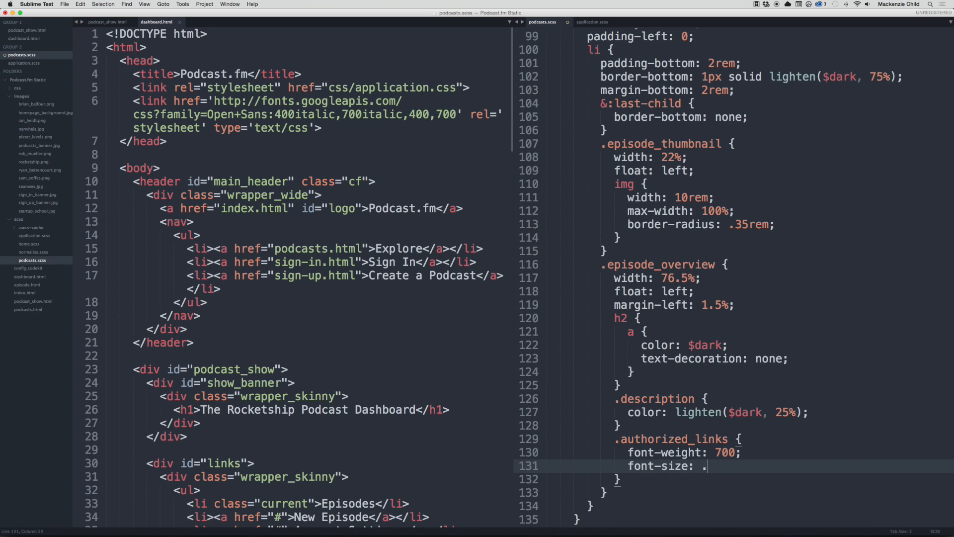
type("8rem;")
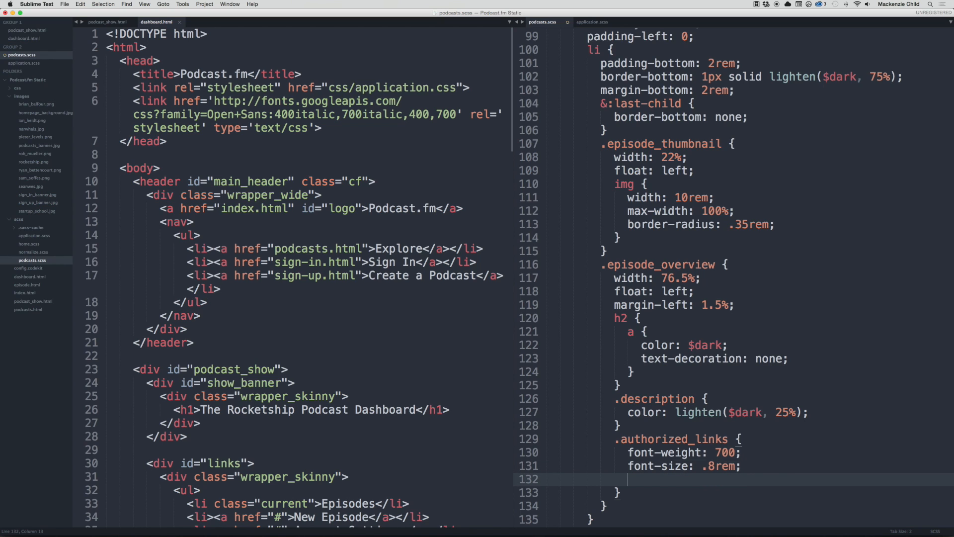
Step: Nest an a rule giving the links color $highlight and margin-right 1rem
type("a {")
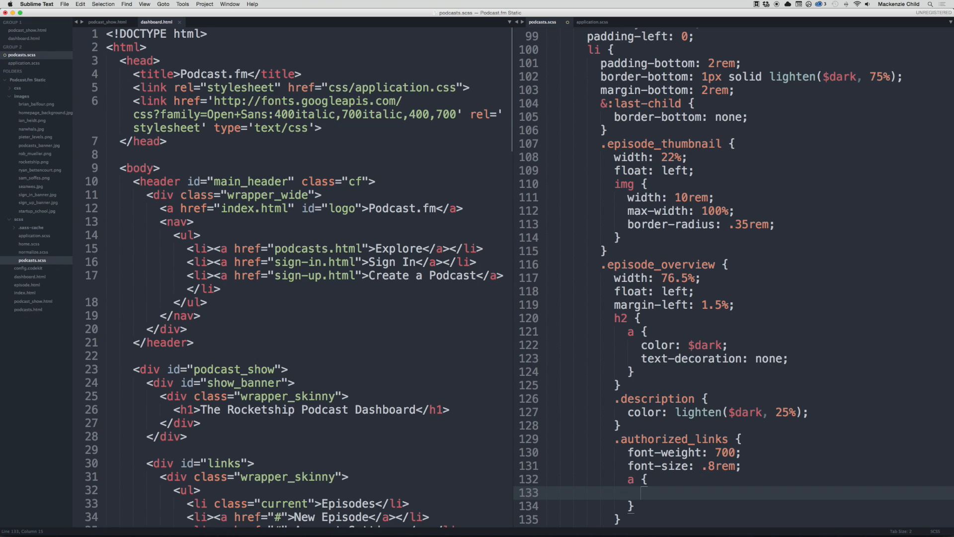
type("c")
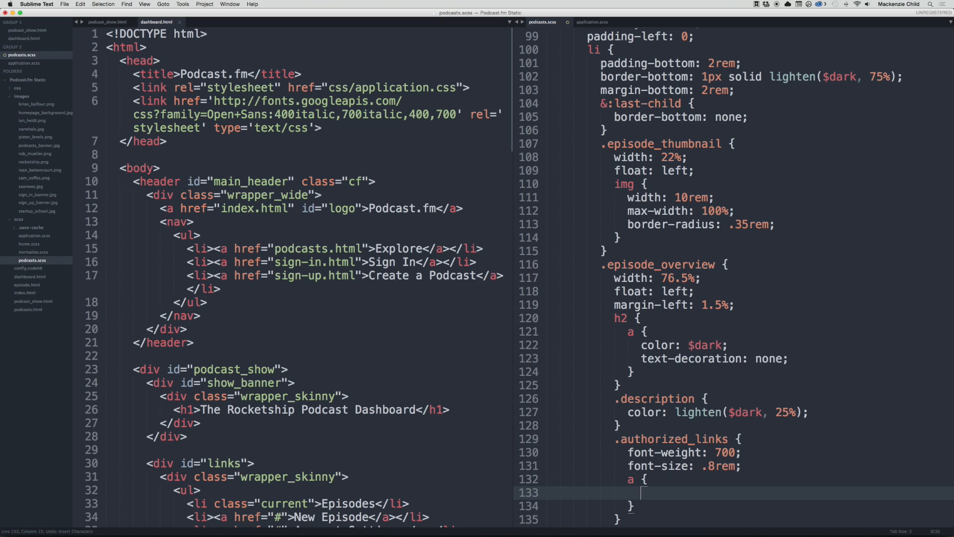
type("color")
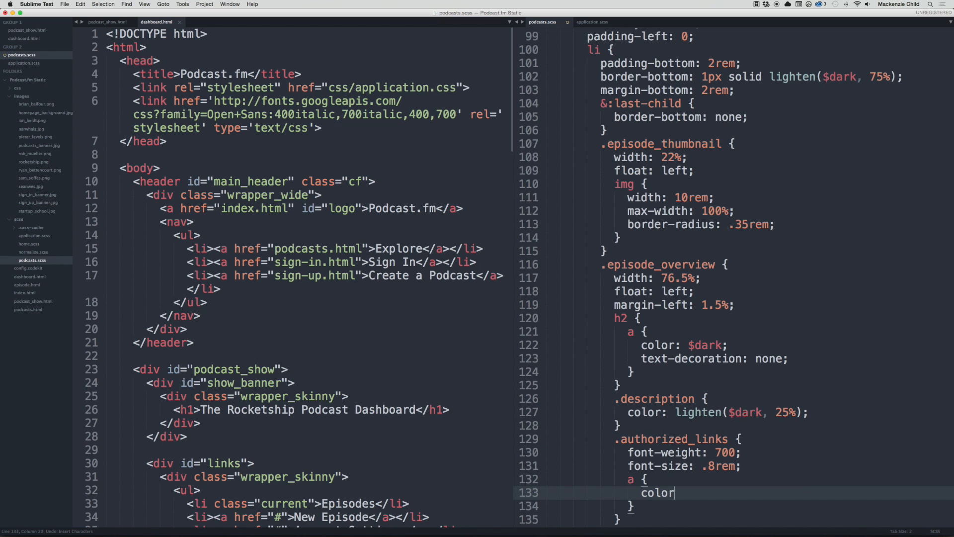
type(": $highl")
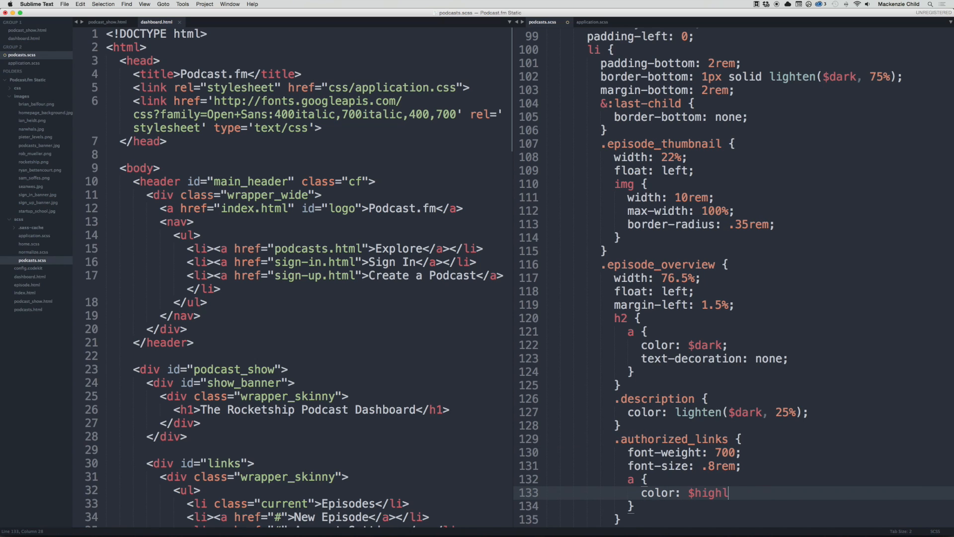
type("ight;")
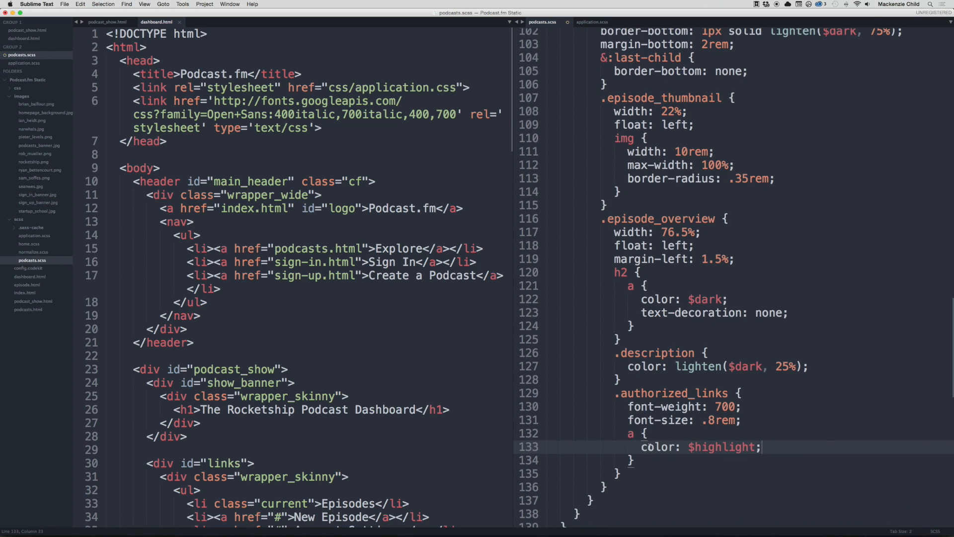
type("mari")
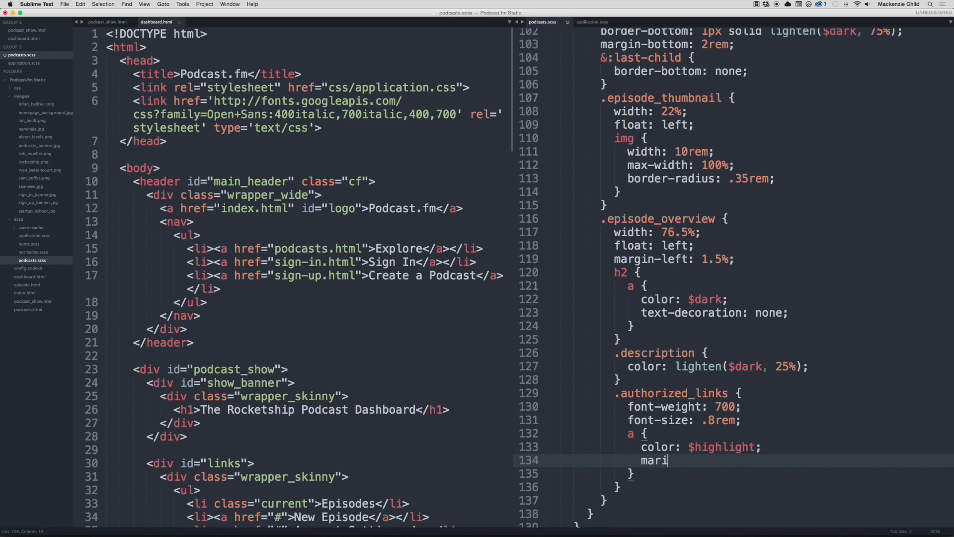
type("n-right:")
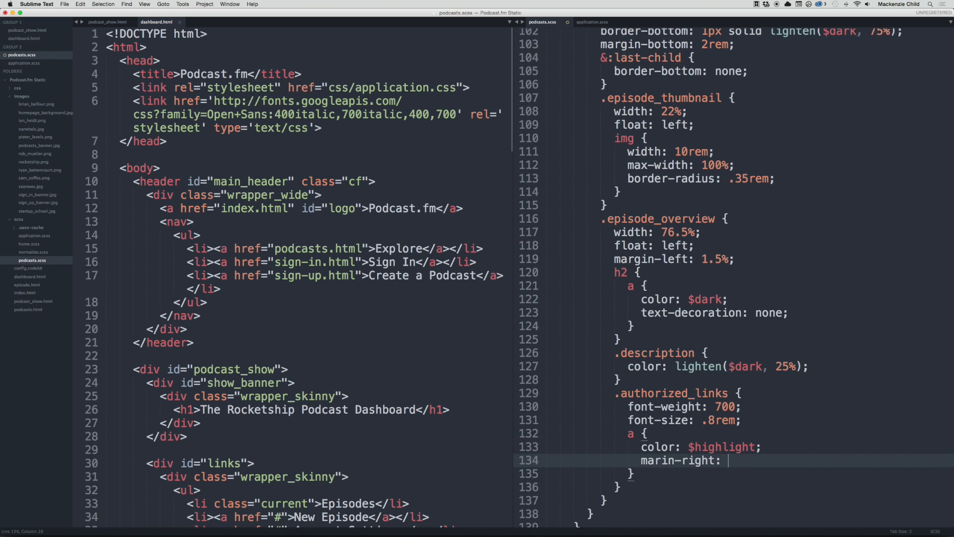
type("1remm")
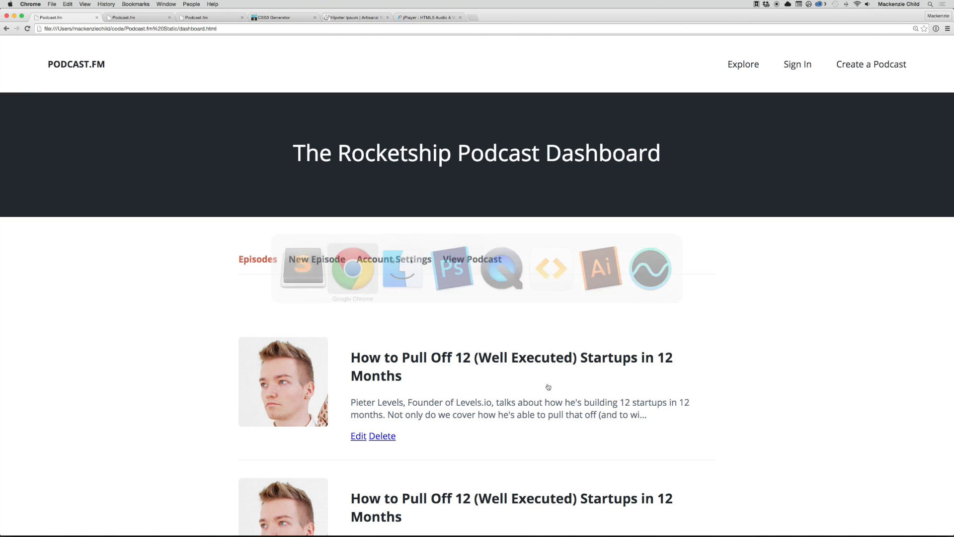
Step: Inspect the Delete link's margin styles in Chrome, then dismiss the inspector
scroll("down", 3)
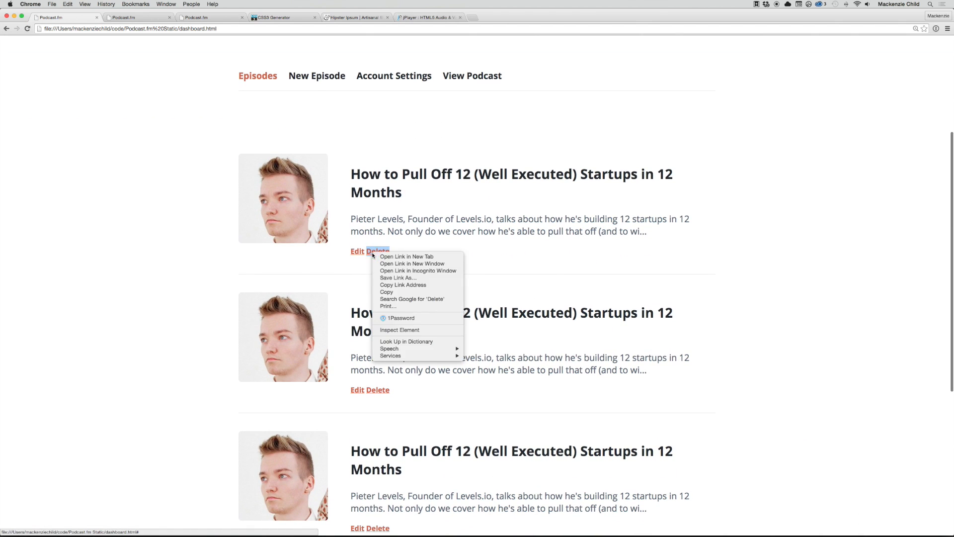
left_click(400, 329)
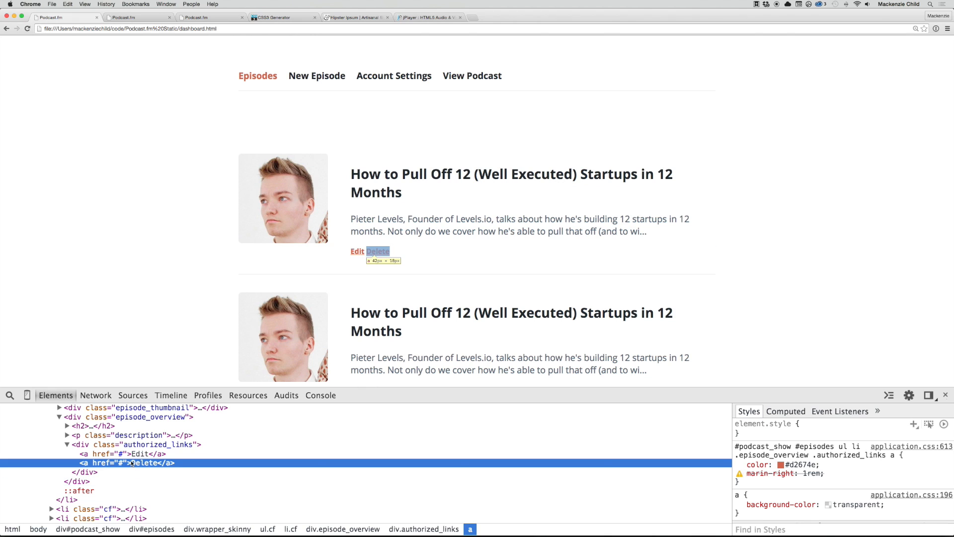
left_click(739, 465)
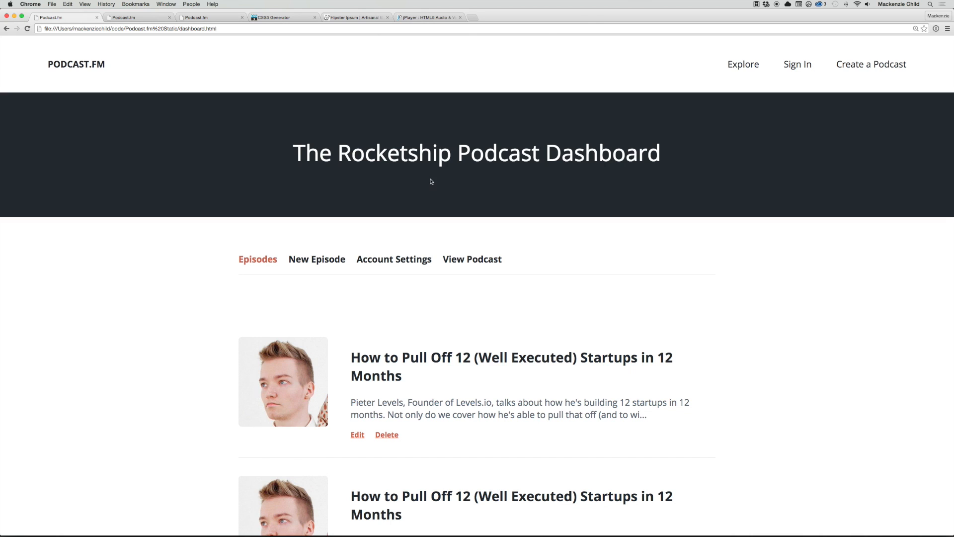
mouse_move(273, 273)
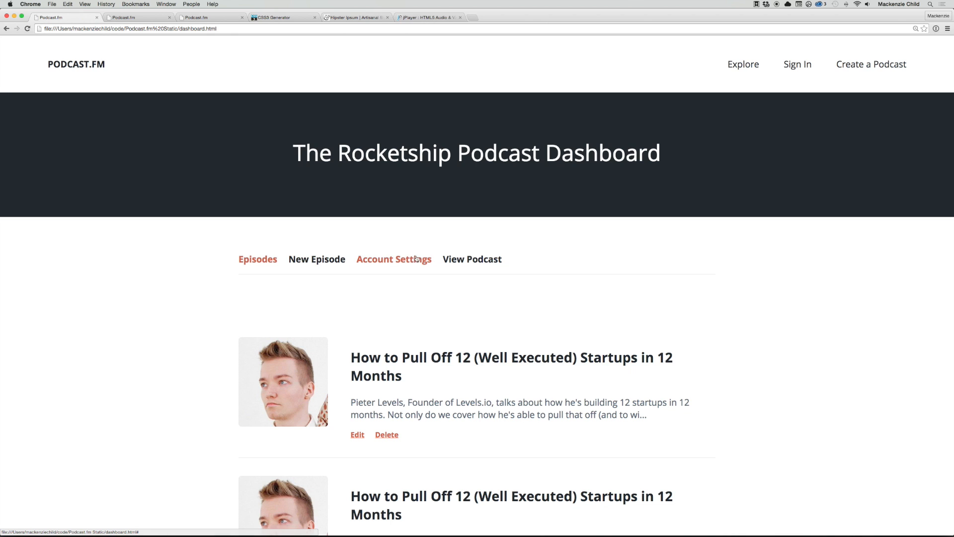
scroll("down", 3)
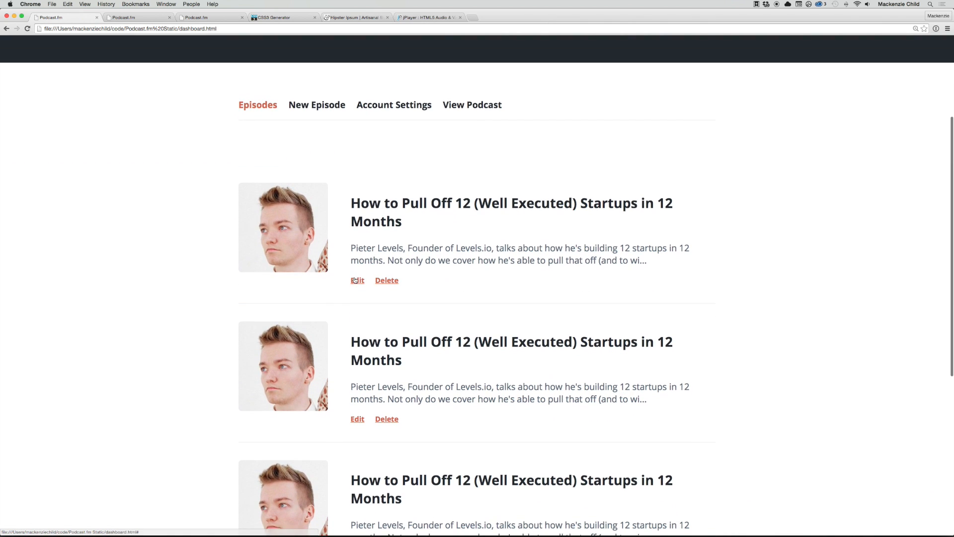
scroll("down", 3)
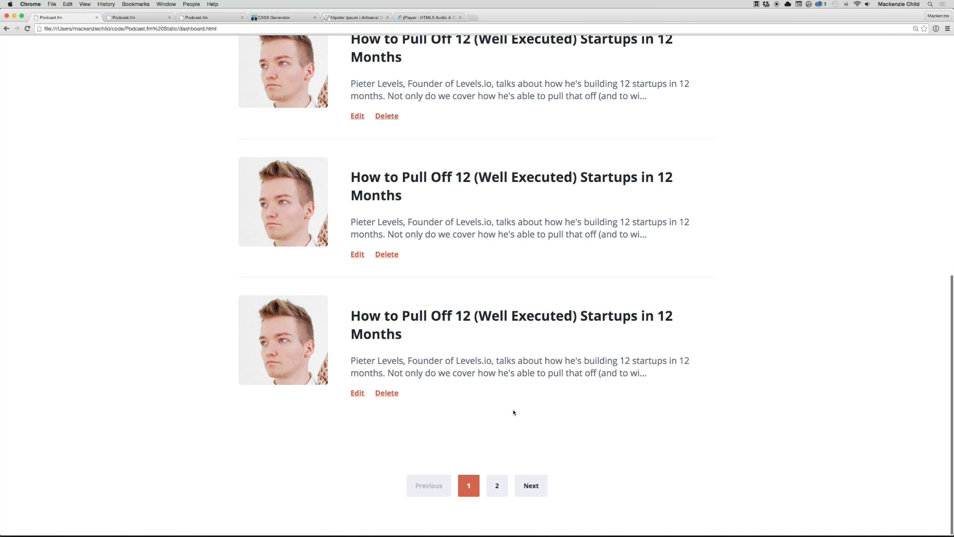
mouse_move(501, 438)
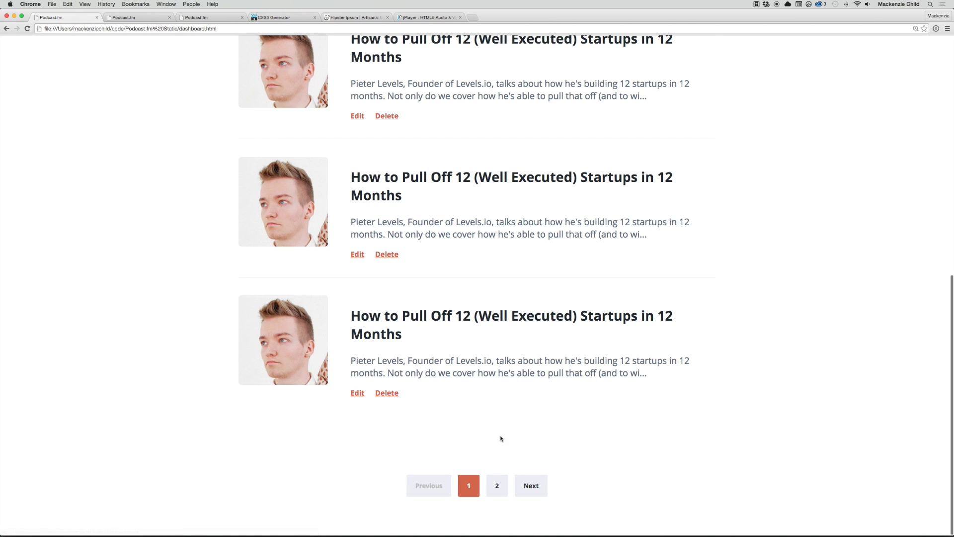